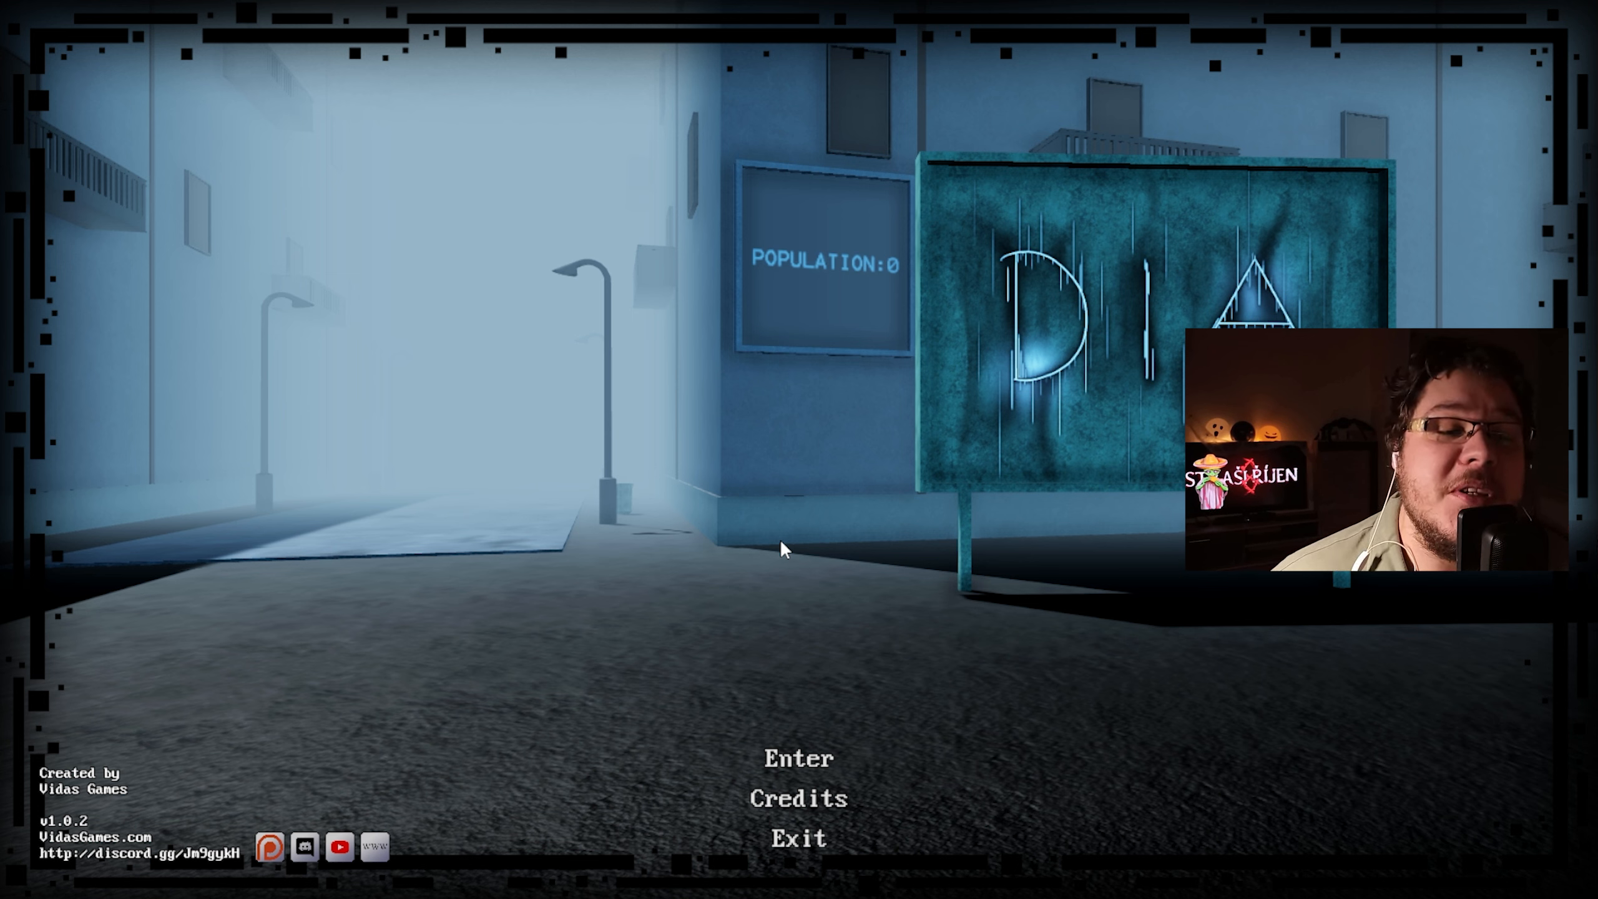
{"action": "mouse_move", "coordinate": [885, 677]}
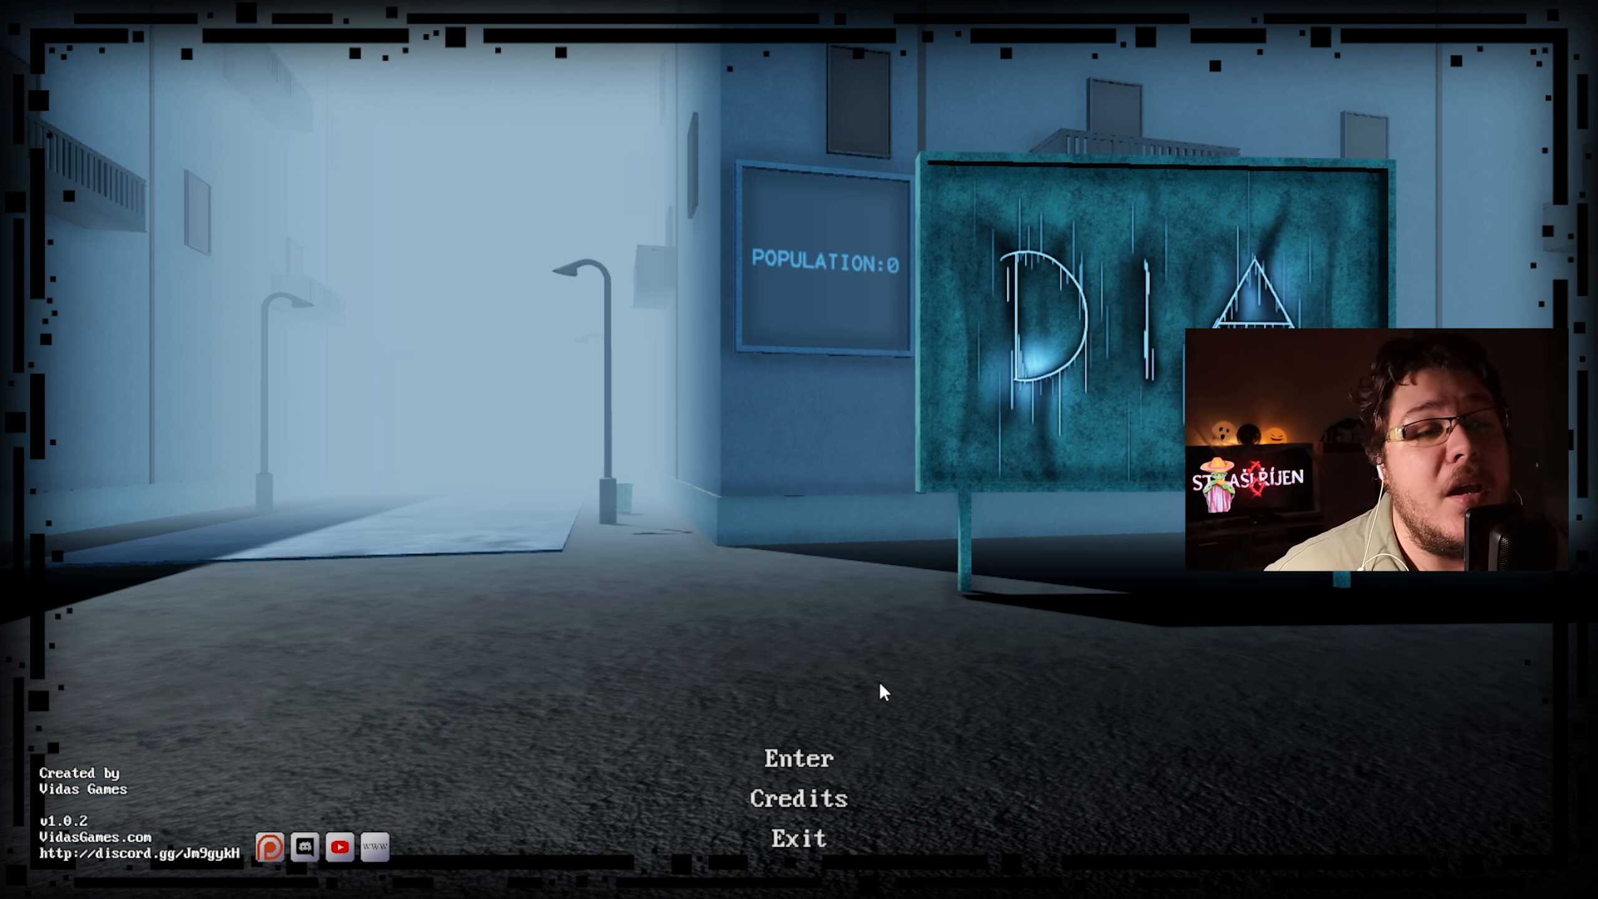
{"action": "mouse_move", "coordinate": [915, 597]}
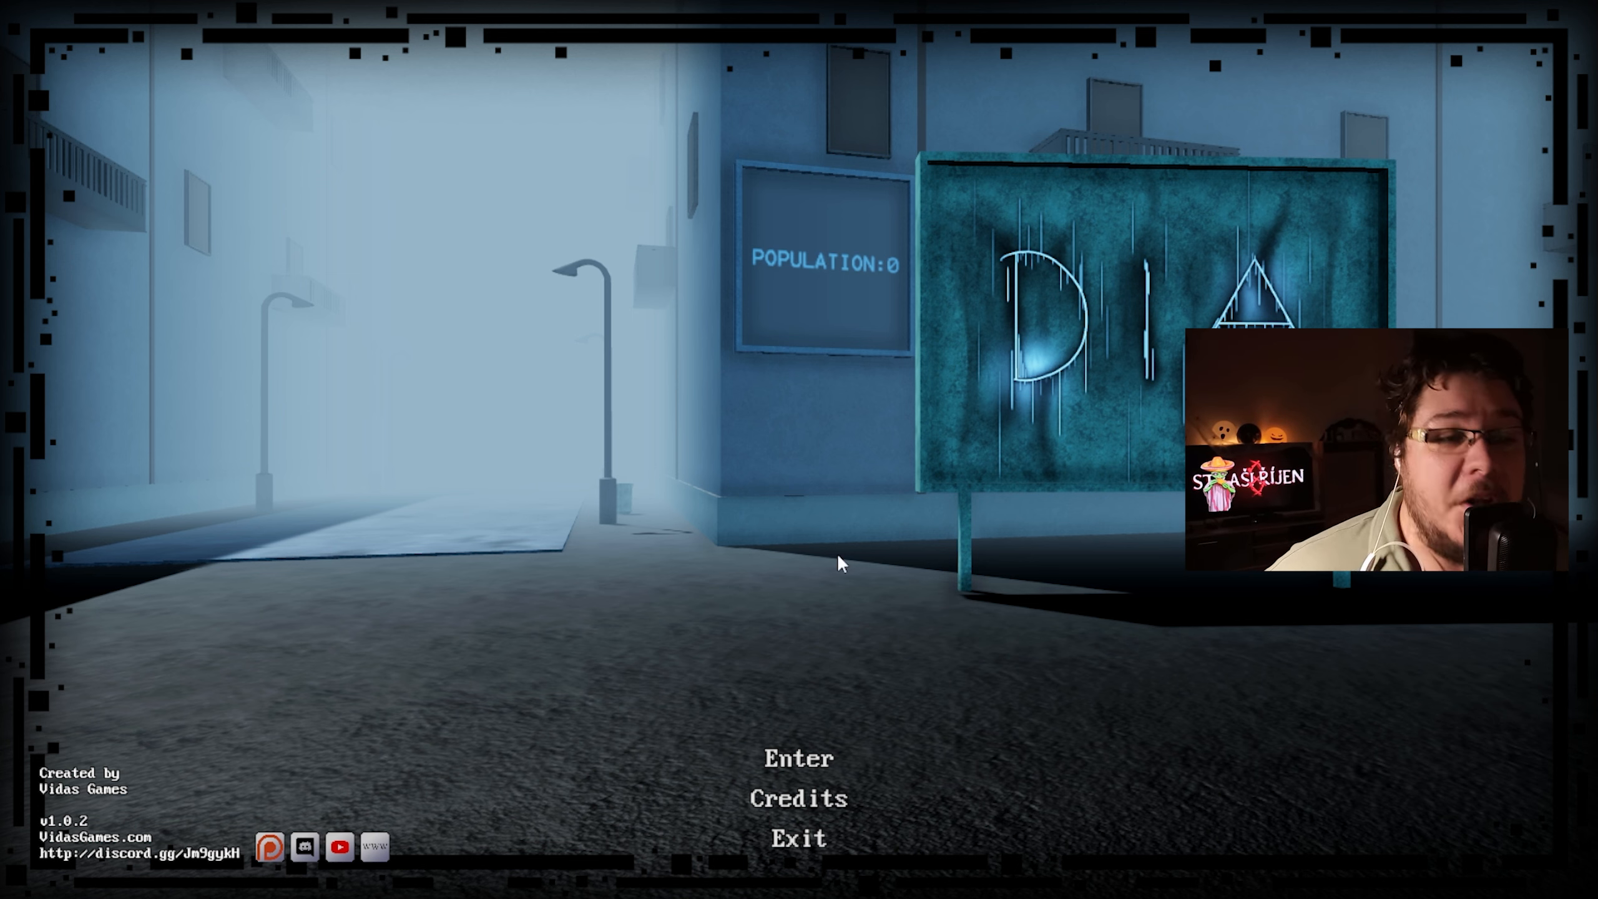
Start a new game from the DIA title menu.
{"action": "left_click", "coordinate": [798, 759]}
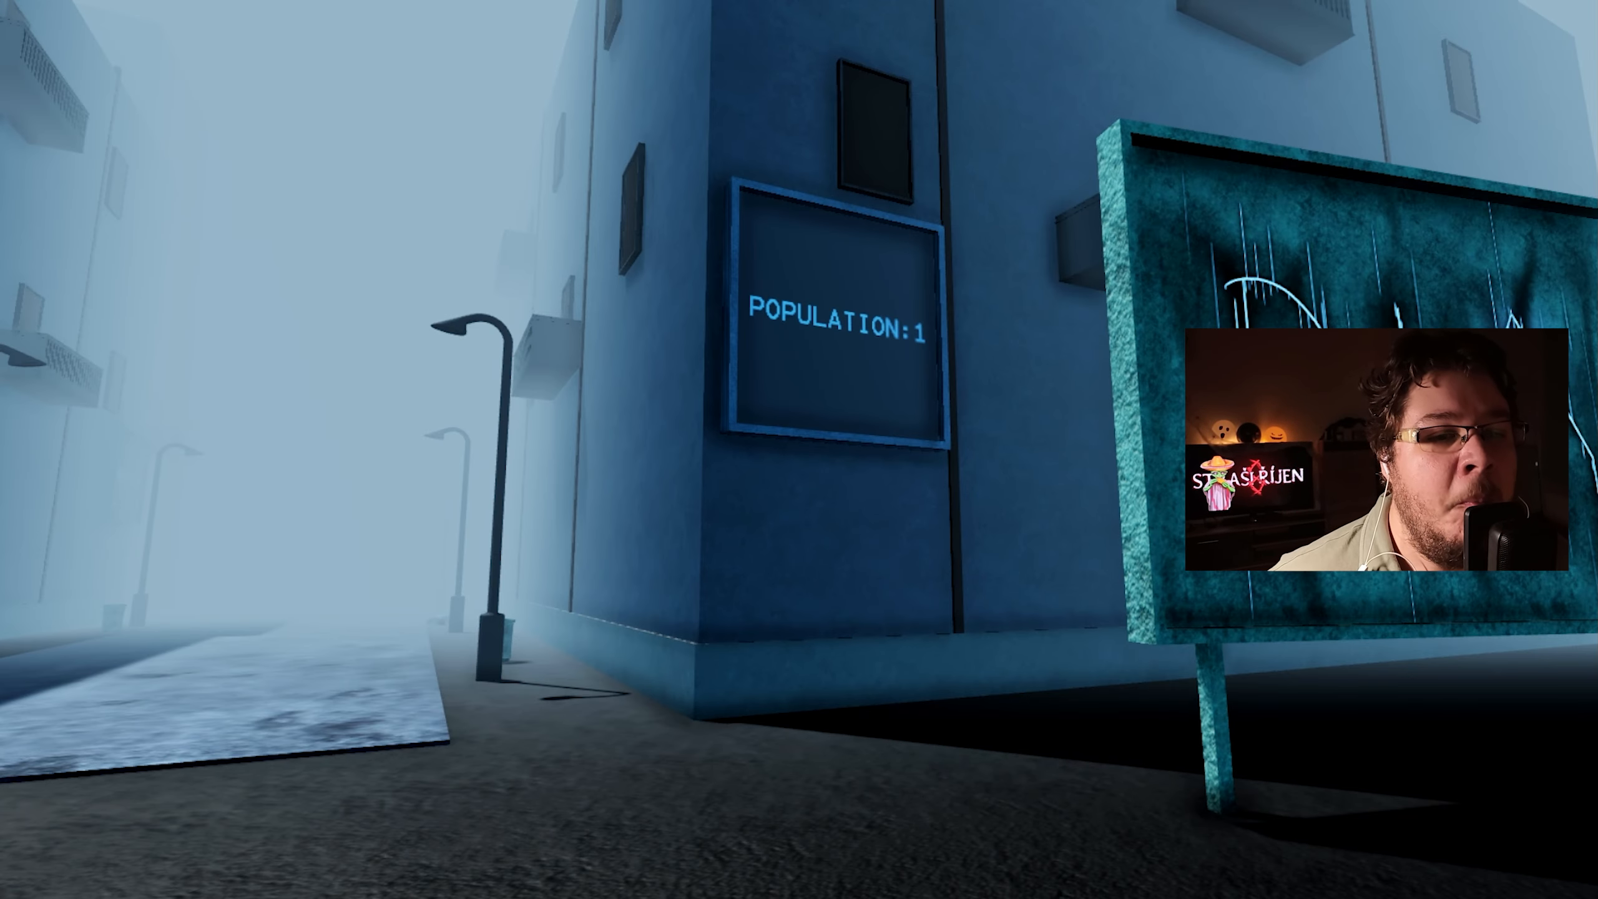
{"action": "mouse_move", "coordinate": [799, 450]}
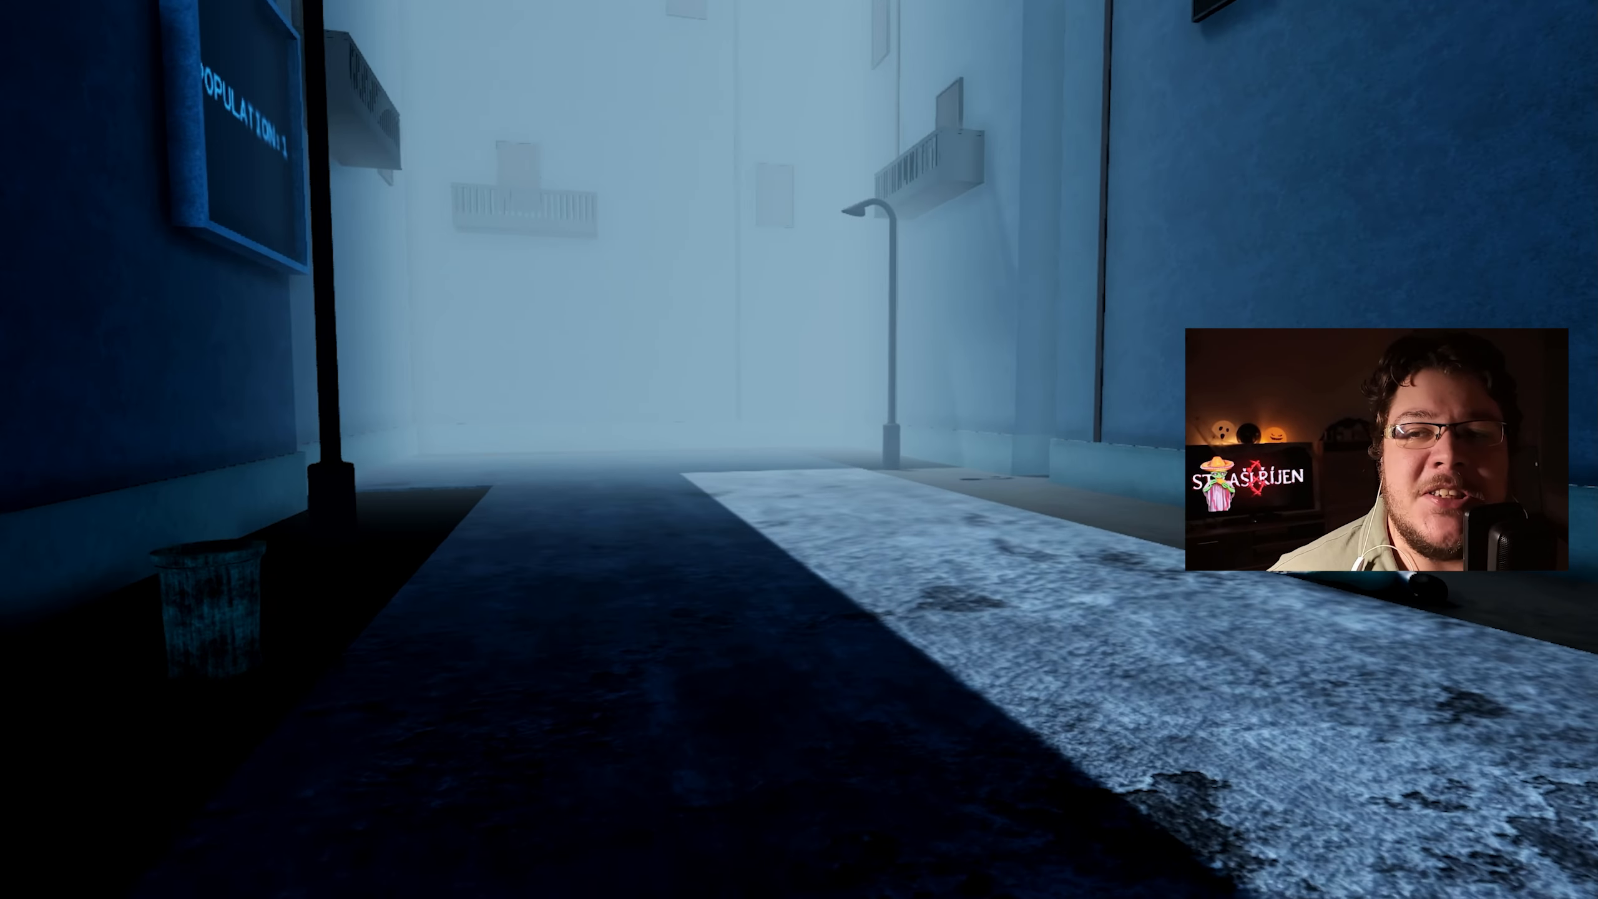
{"action": "mouse_move", "coordinate": [799, 450]}
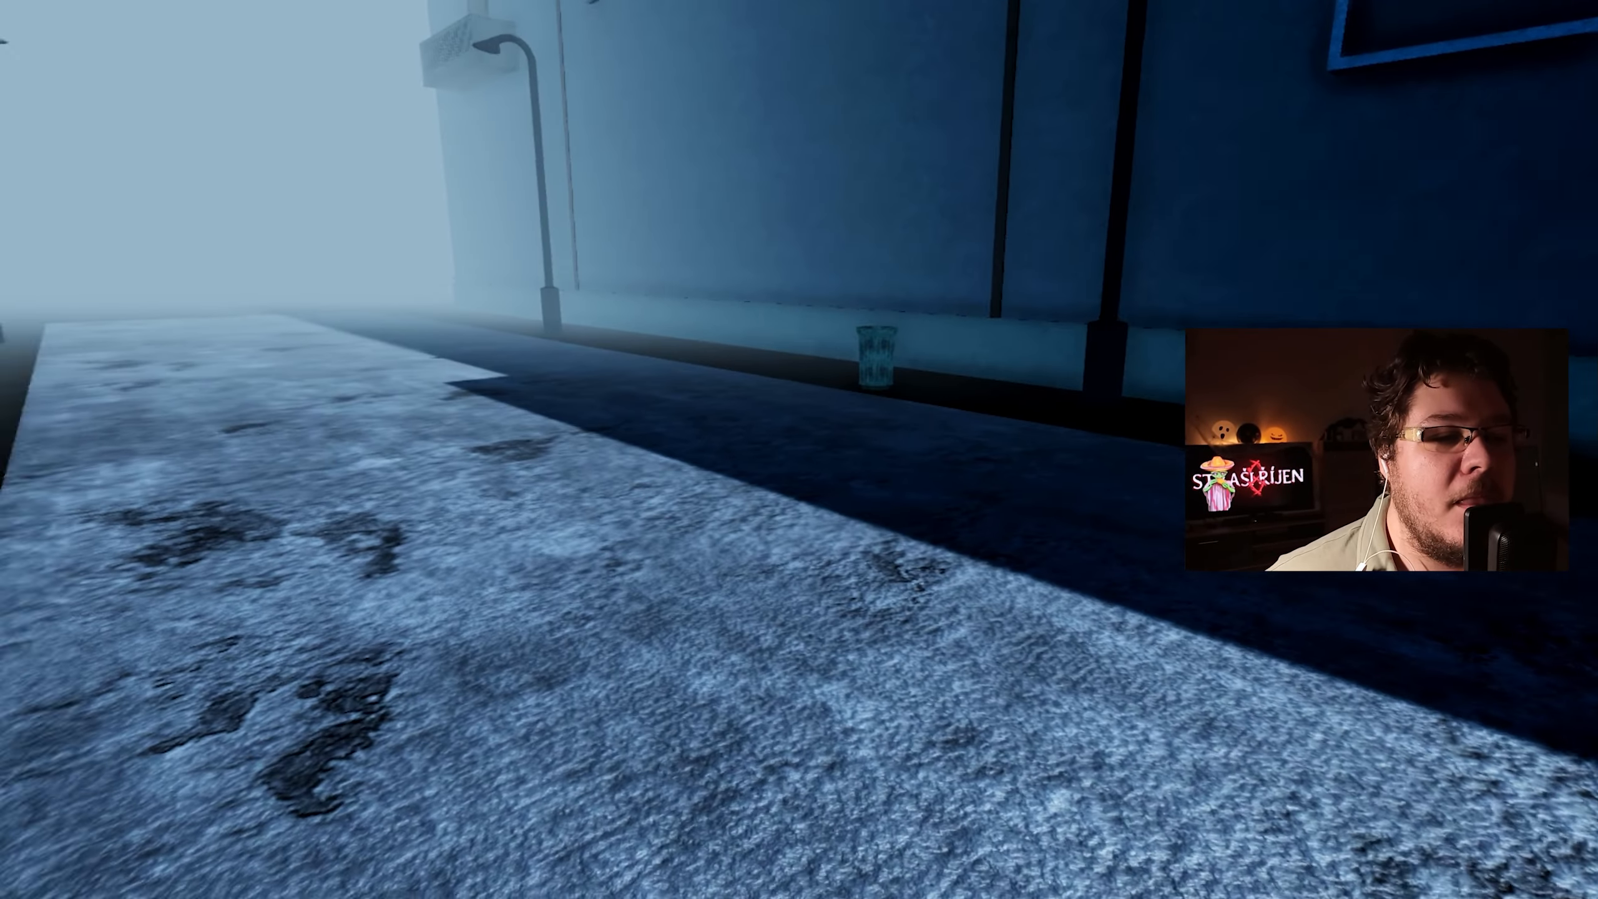
{"action": "mouse_move", "coordinate": [799, 449]}
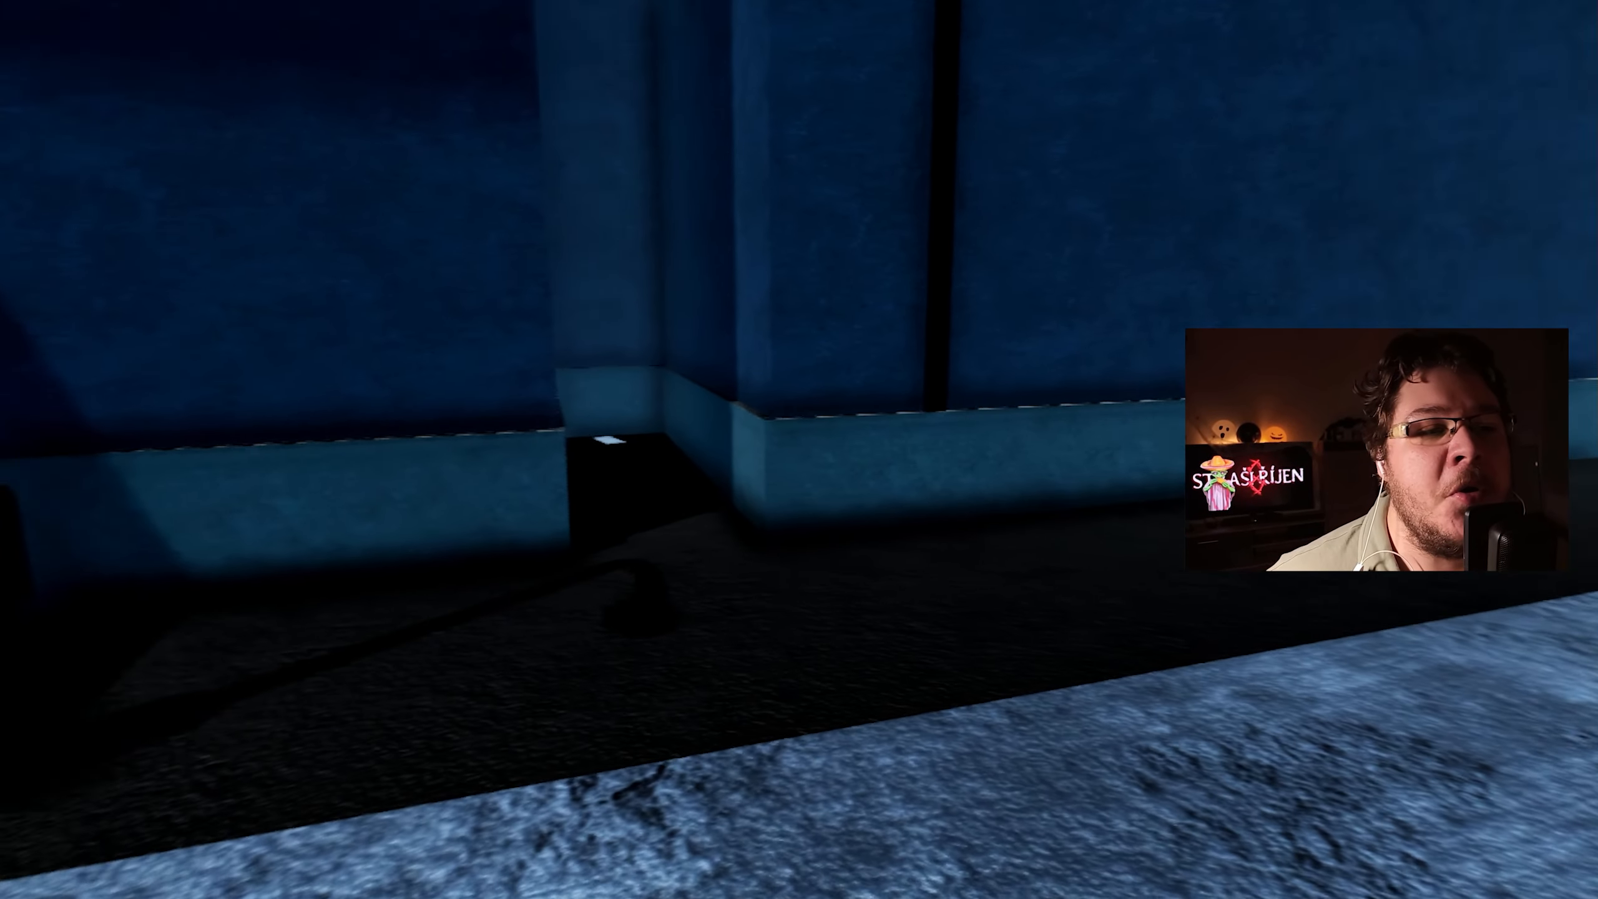
{"action": "mouse_move", "coordinate": [799, 449]}
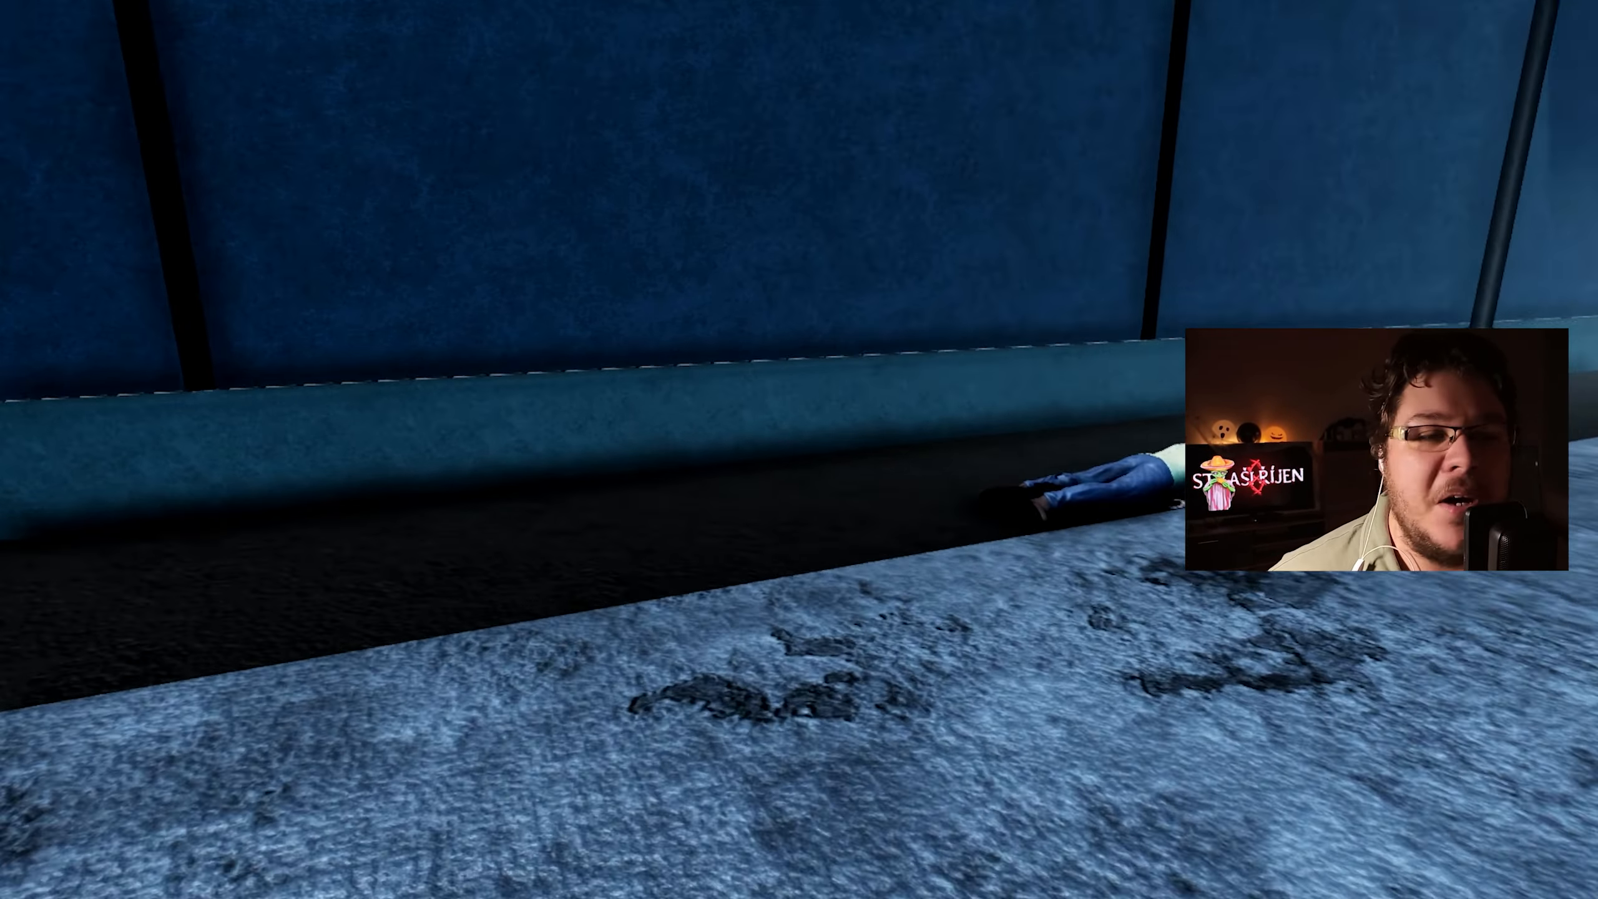
{"action": "mouse_move", "coordinate": [799, 449]}
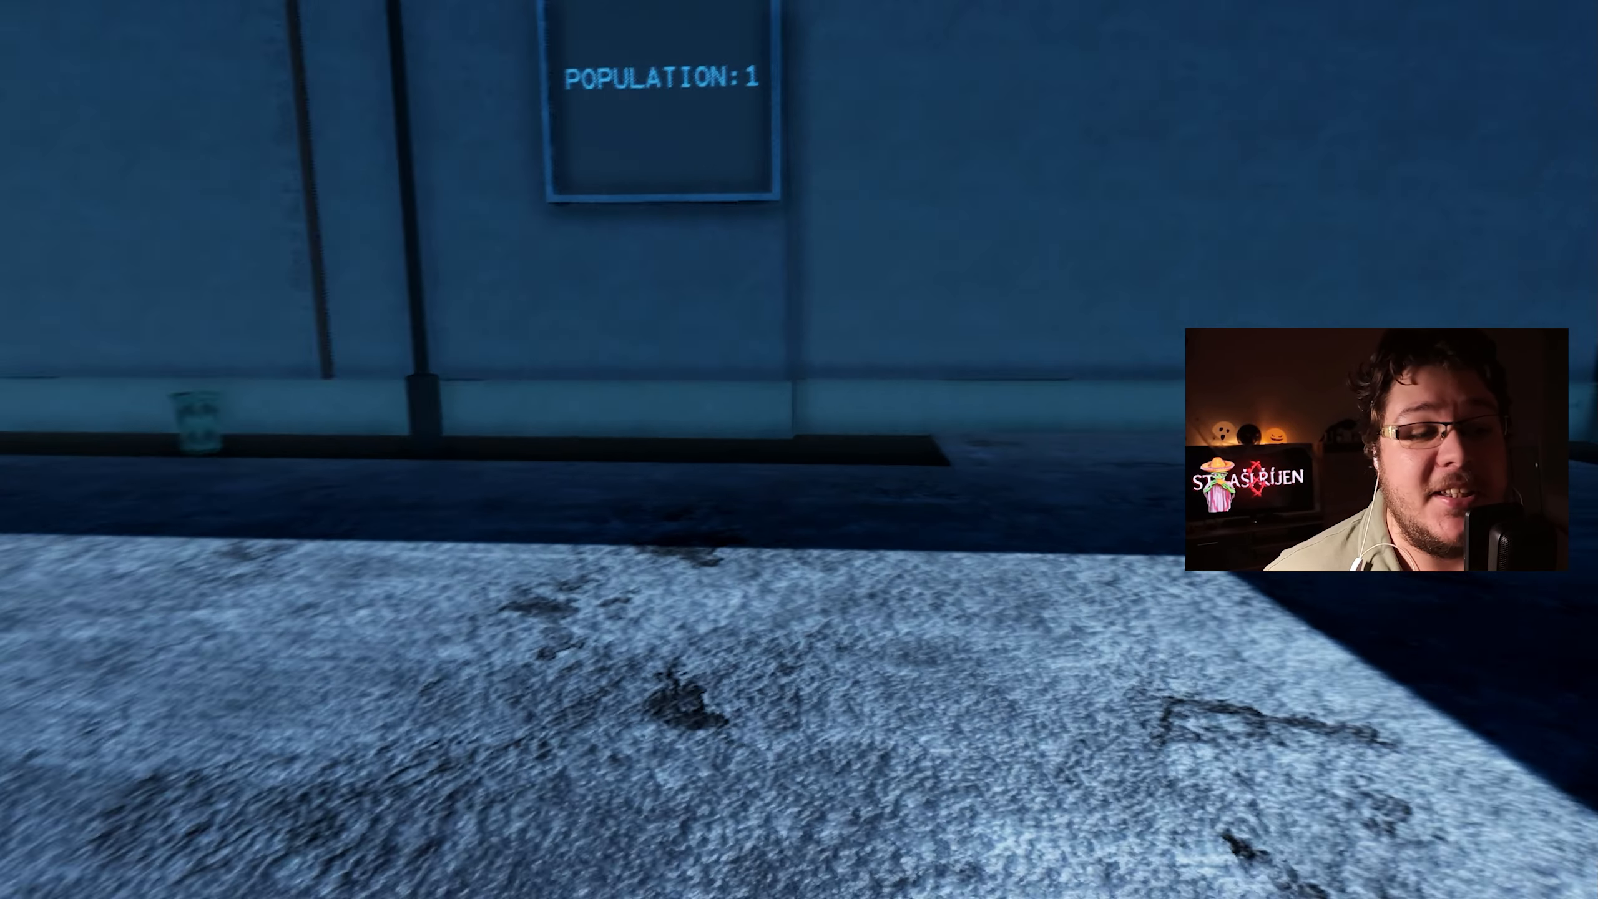
{"action": "mouse_move", "coordinate": [799, 449]}
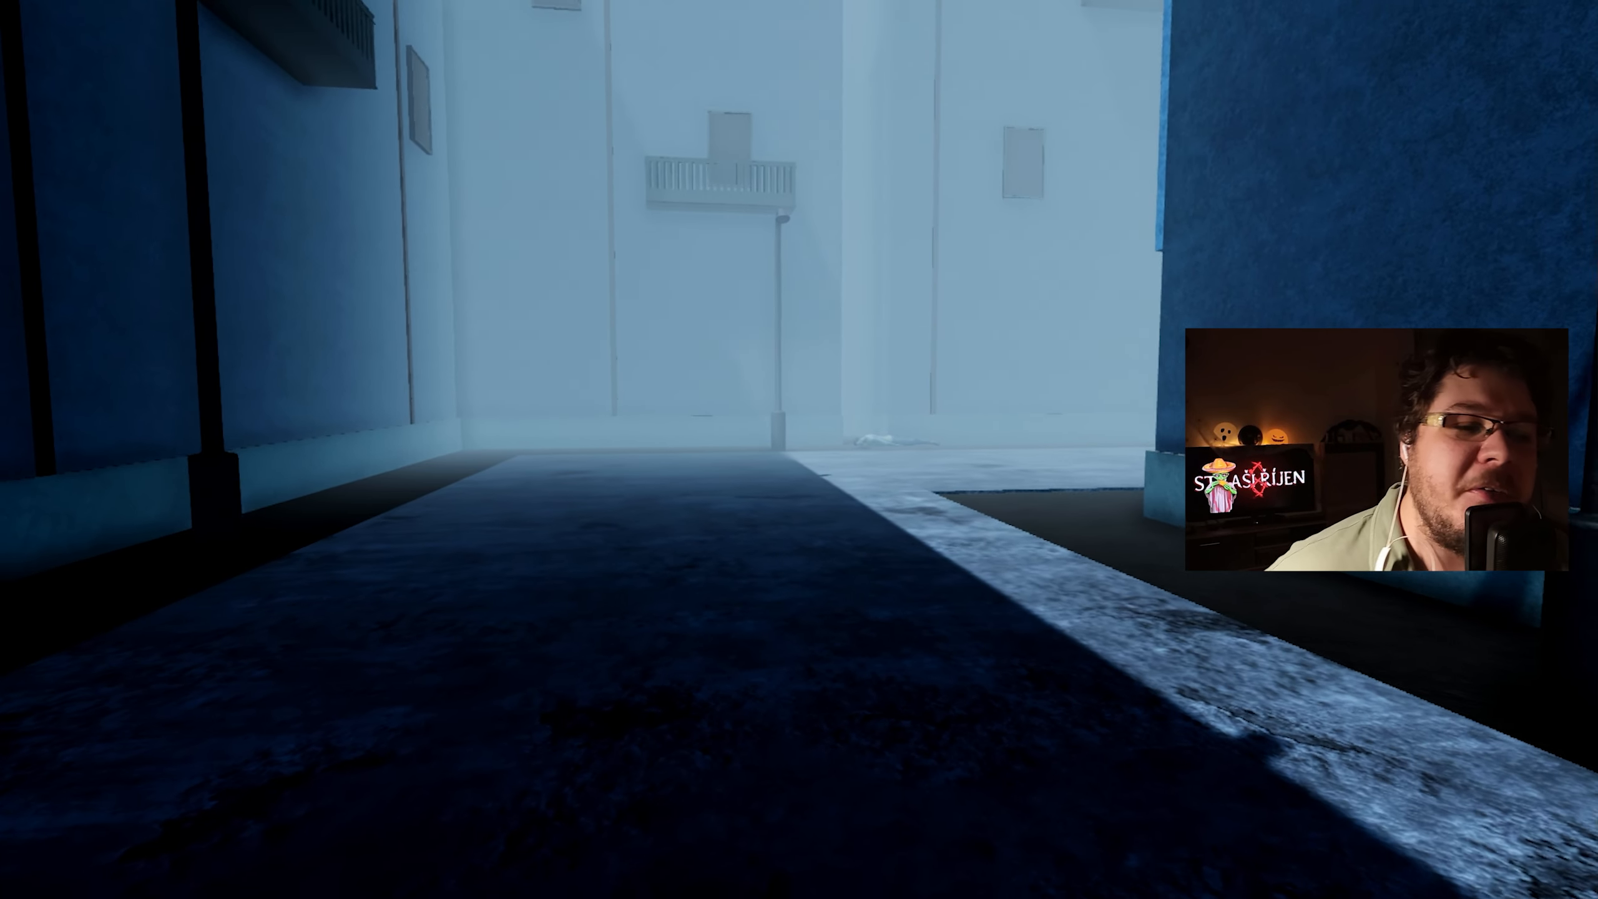
Walk past the static-only radio down the long lamp-lined street.
{"action": "key", "text": "w"}
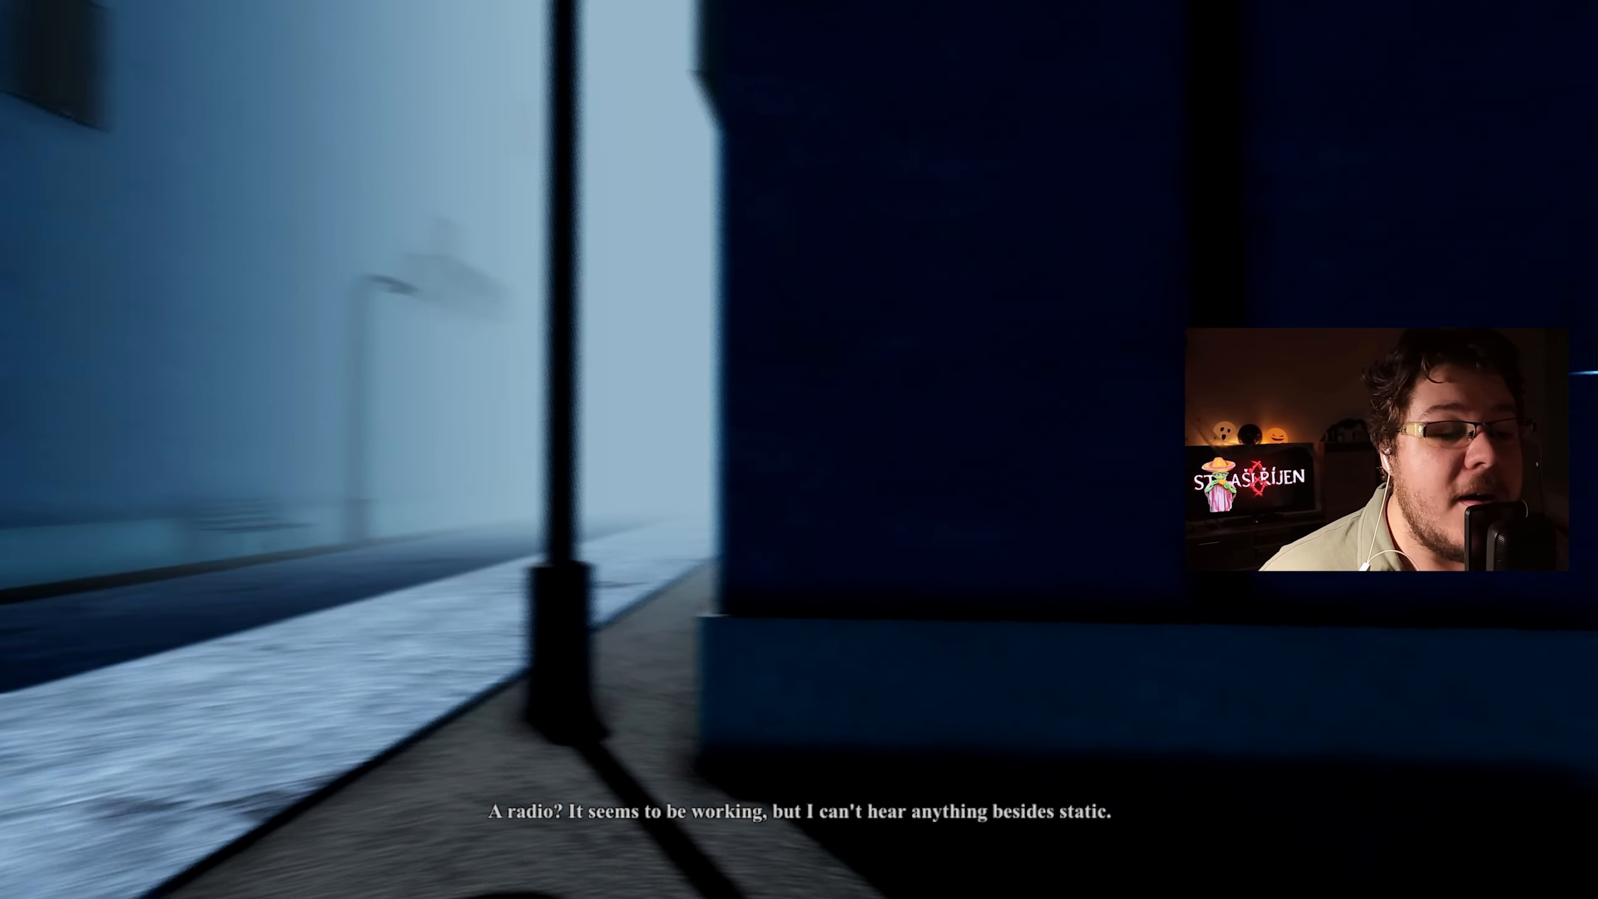
{"action": "mouse_move", "coordinate": [799, 449]}
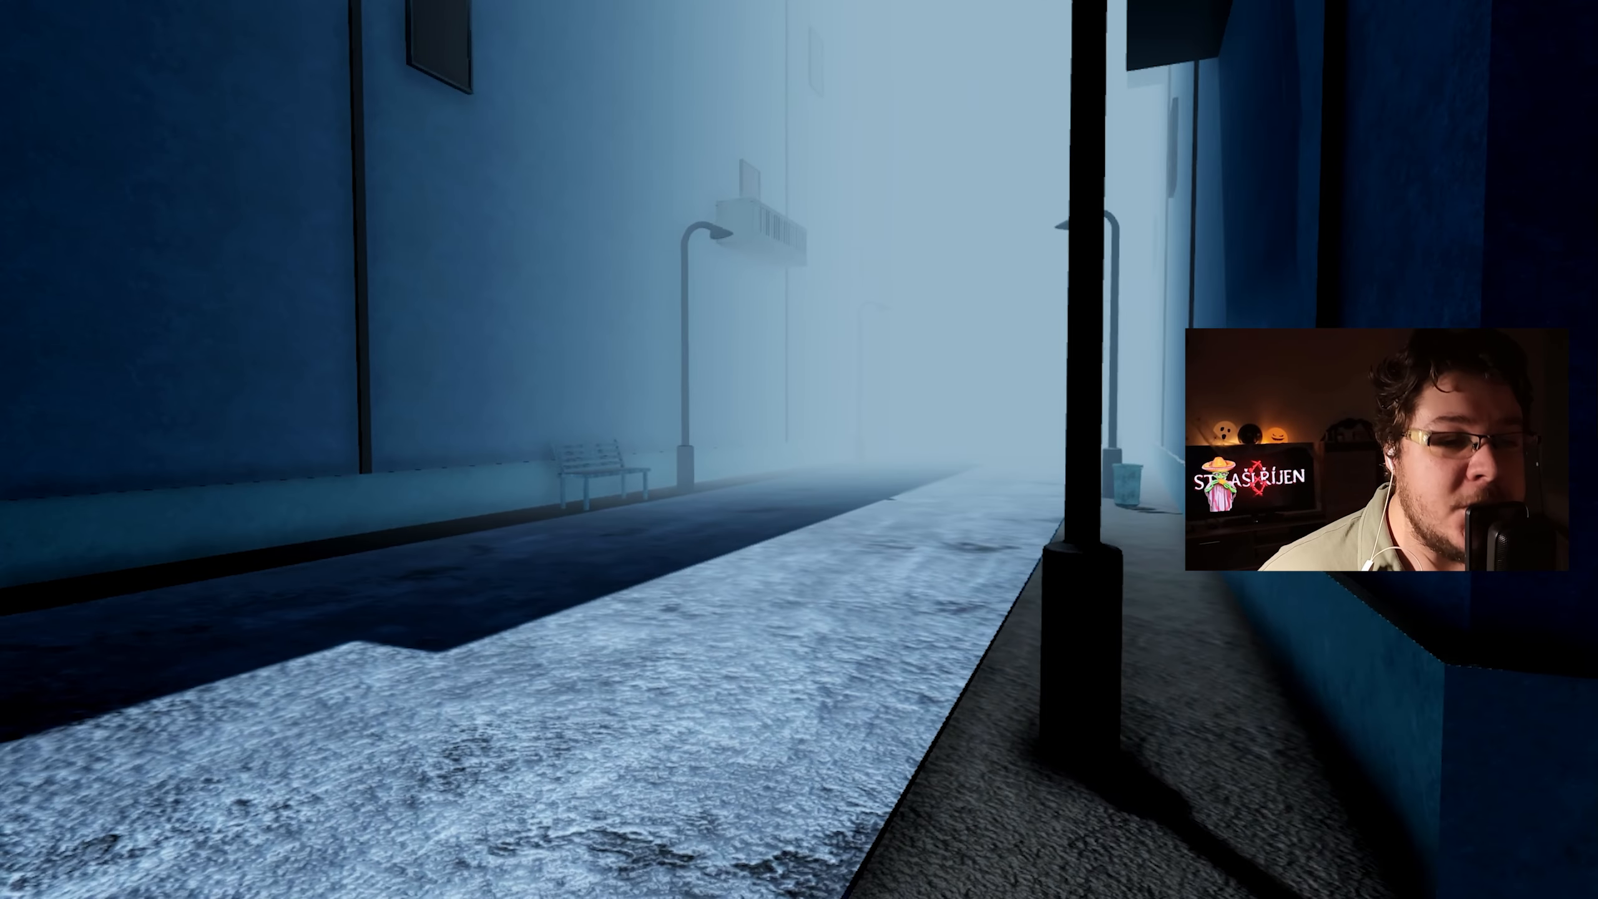
{"action": "mouse_move", "coordinate": [799, 449]}
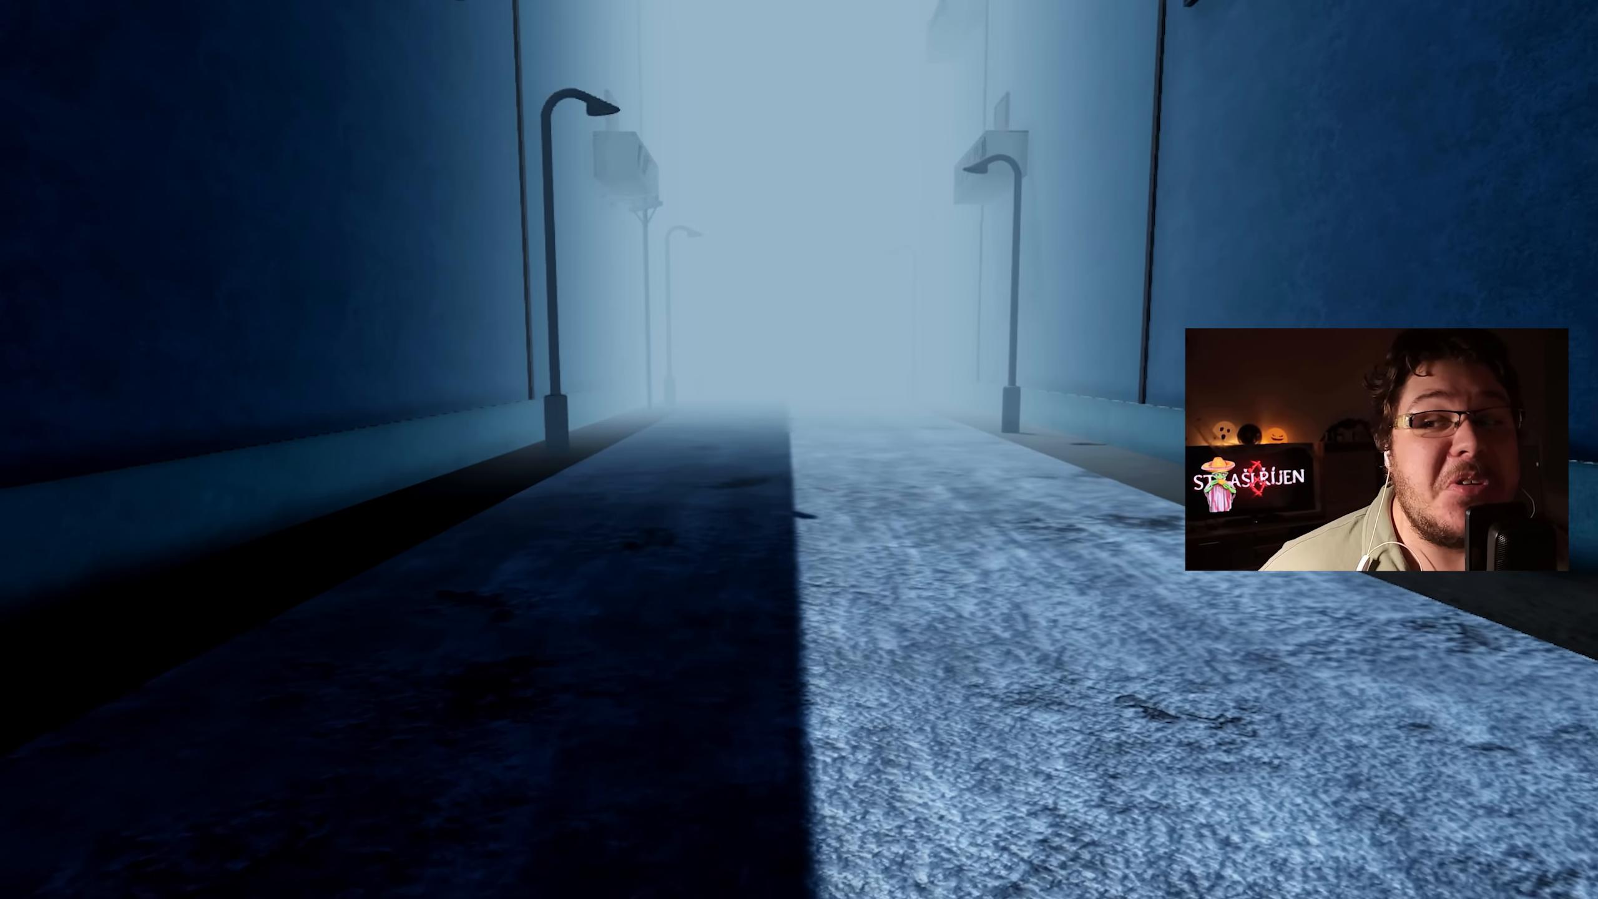
Walk along the fence to the gate beside the POPULATION:1 sign.
{"action": "key", "text": "w"}
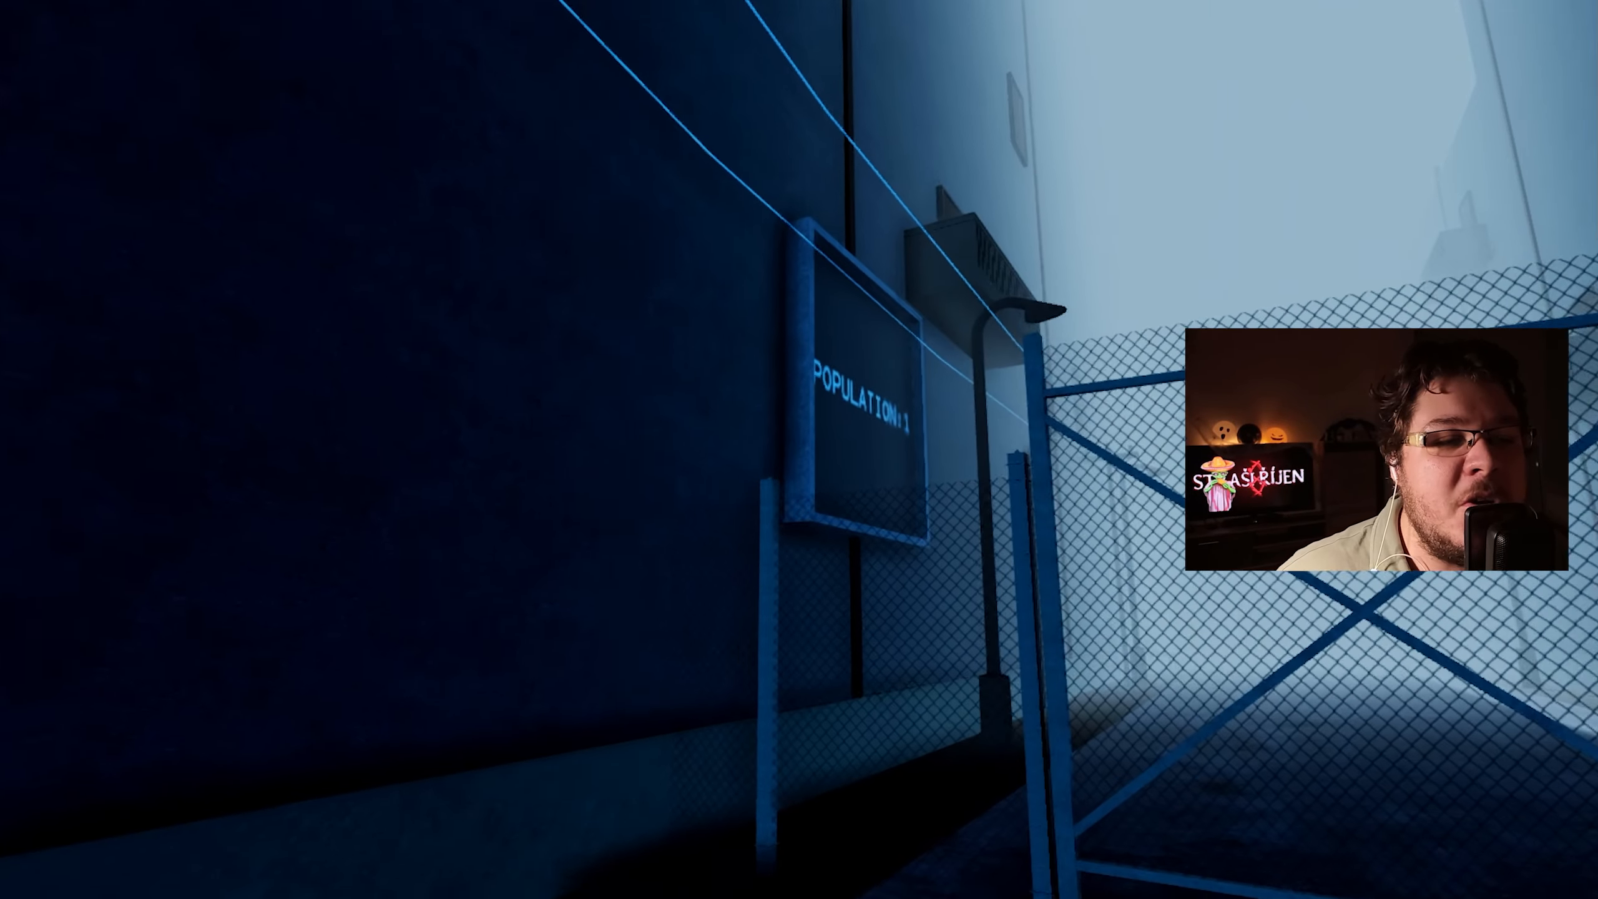
{"action": "mouse_move", "coordinate": [799, 450]}
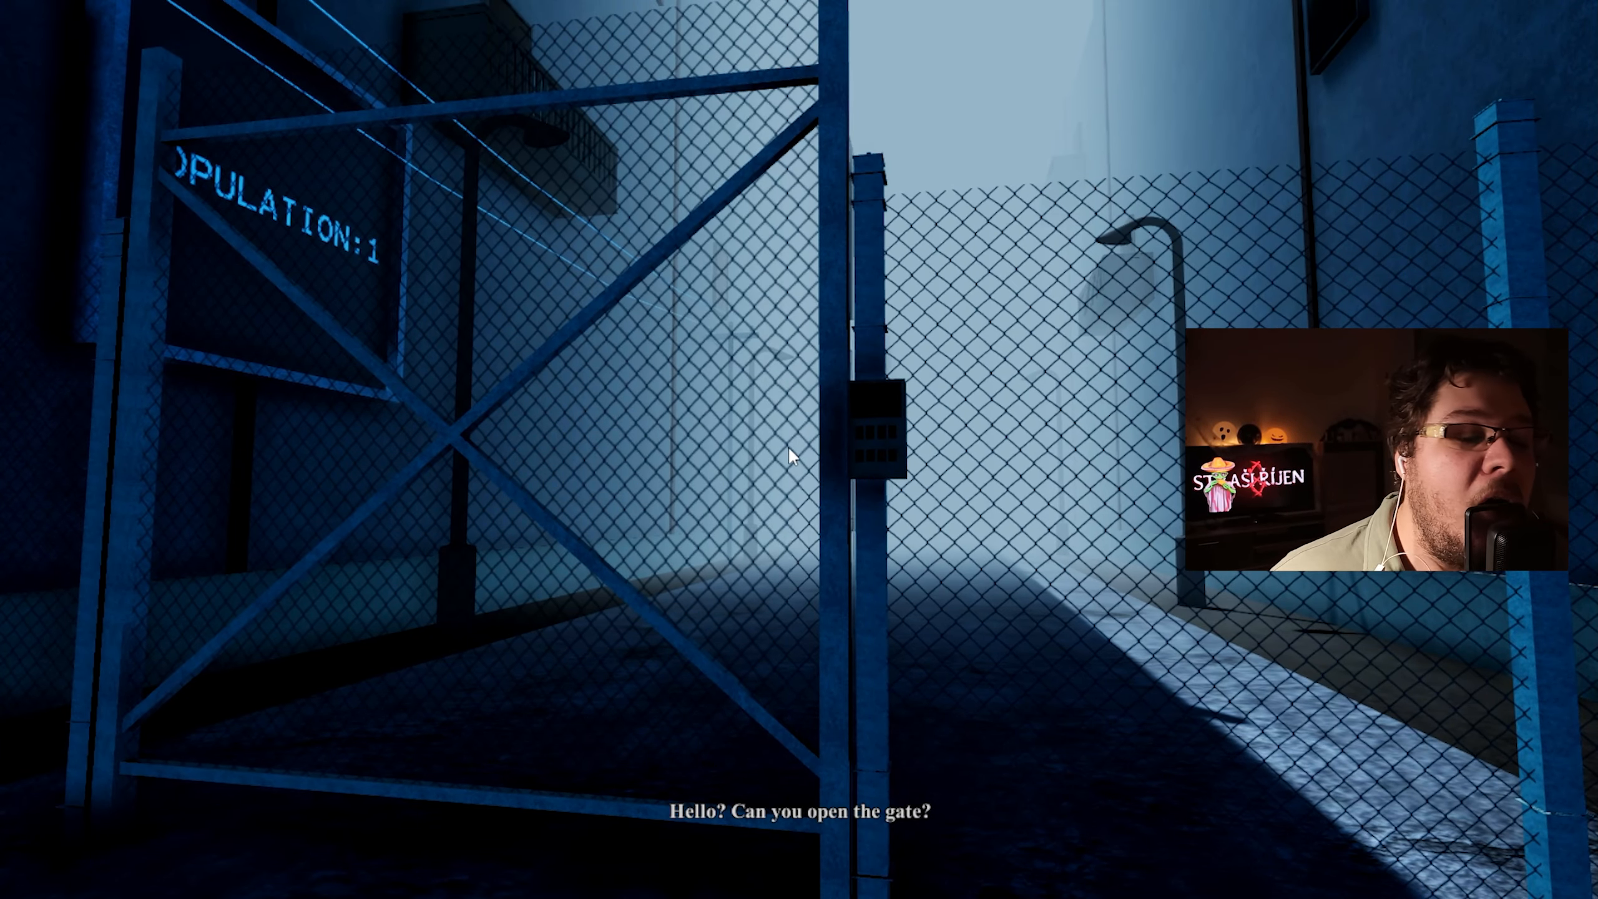
{"action": "mouse_move", "coordinate": [800, 428]}
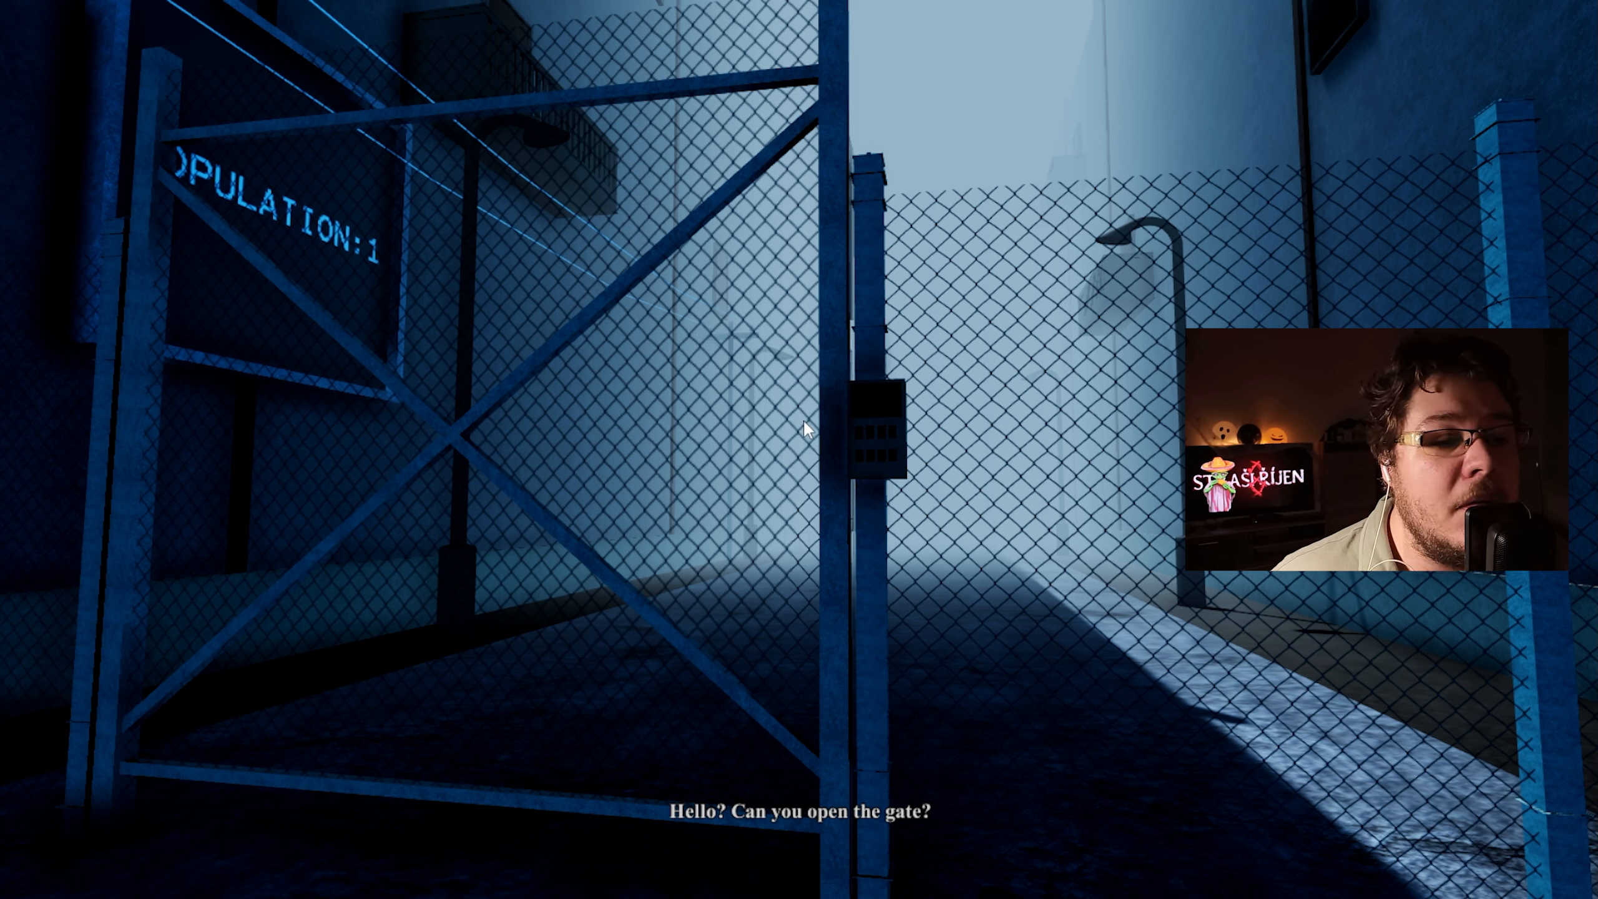
{"action": "mouse_move", "coordinate": [767, 688]}
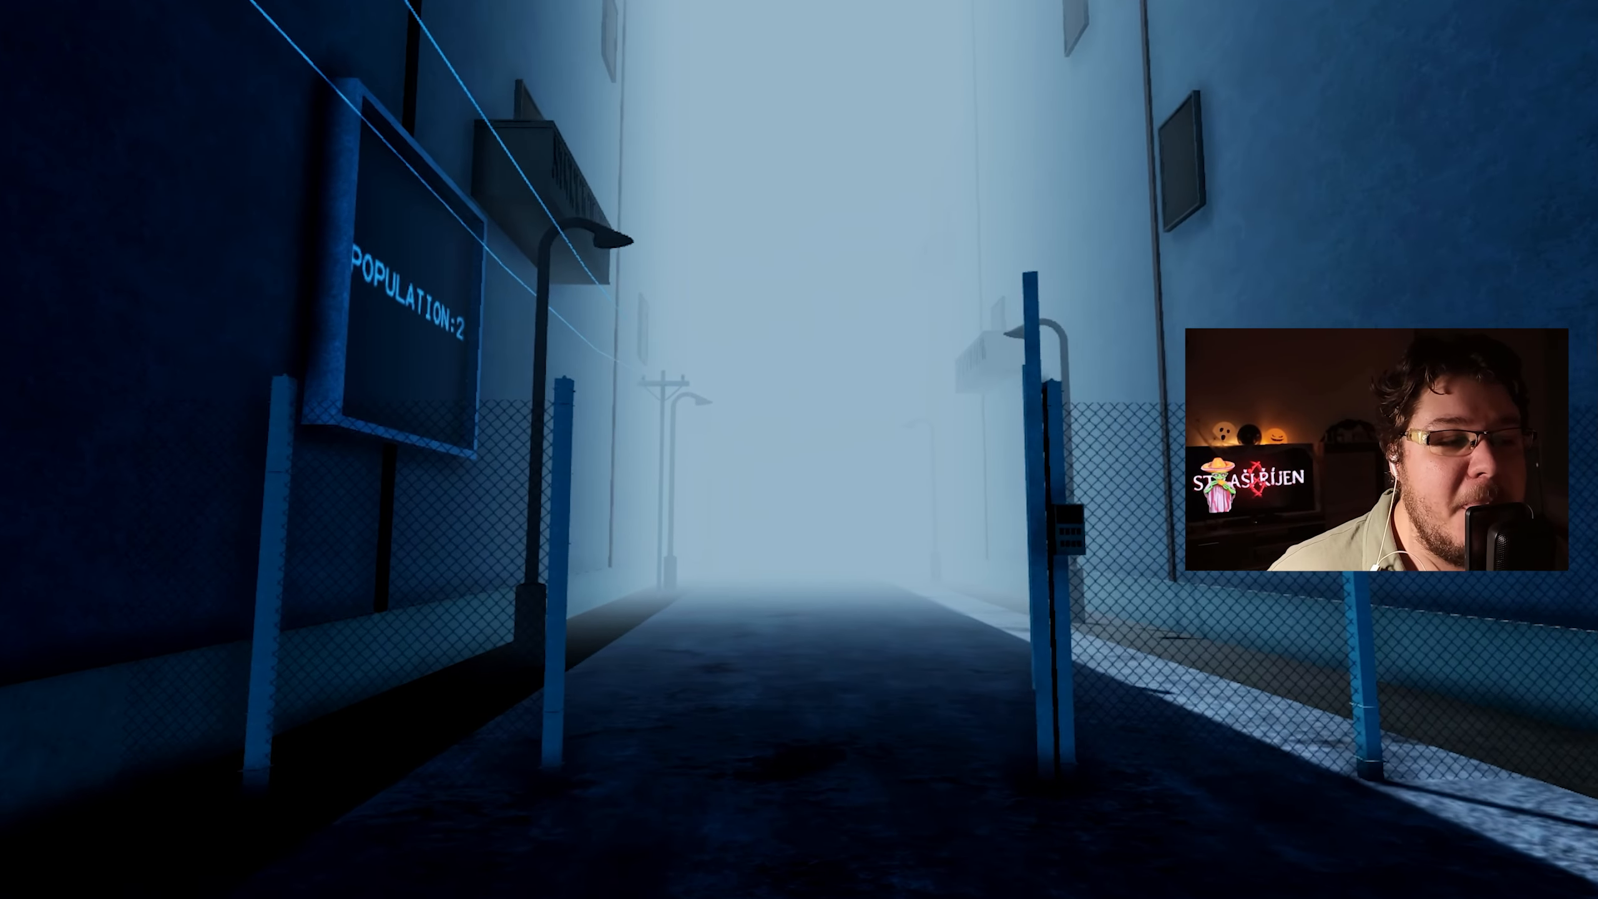
Walk past the bench toward the city centre and the POPULATION:1 sign.
{"action": "key", "text": "w"}
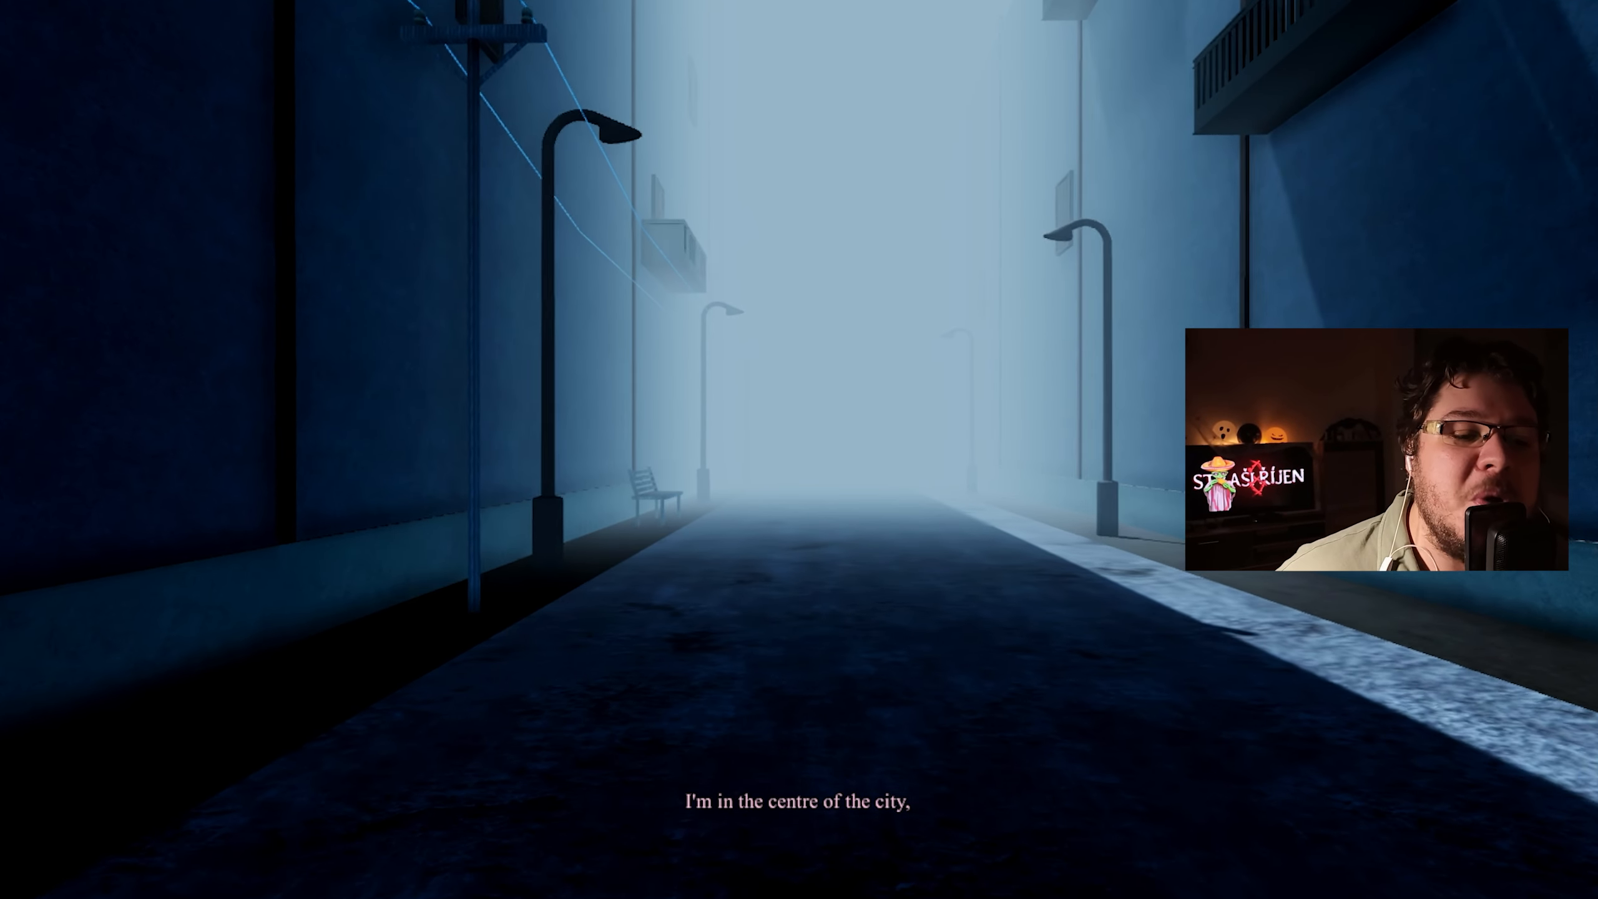
{"action": "key", "text": "w"}
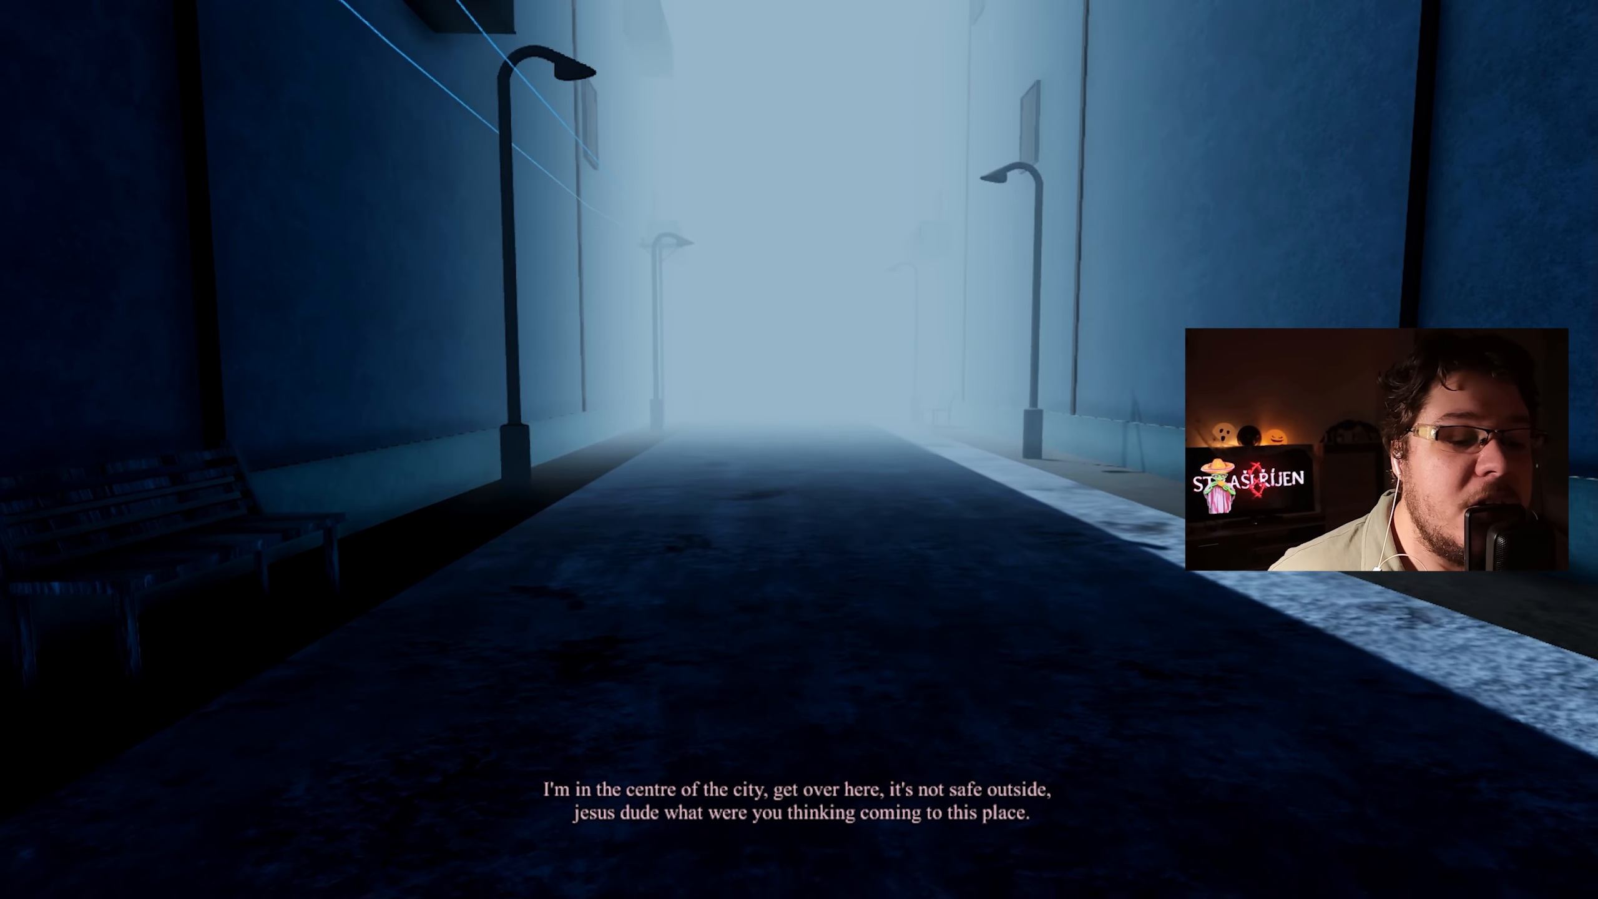
{"action": "key", "text": "w"}
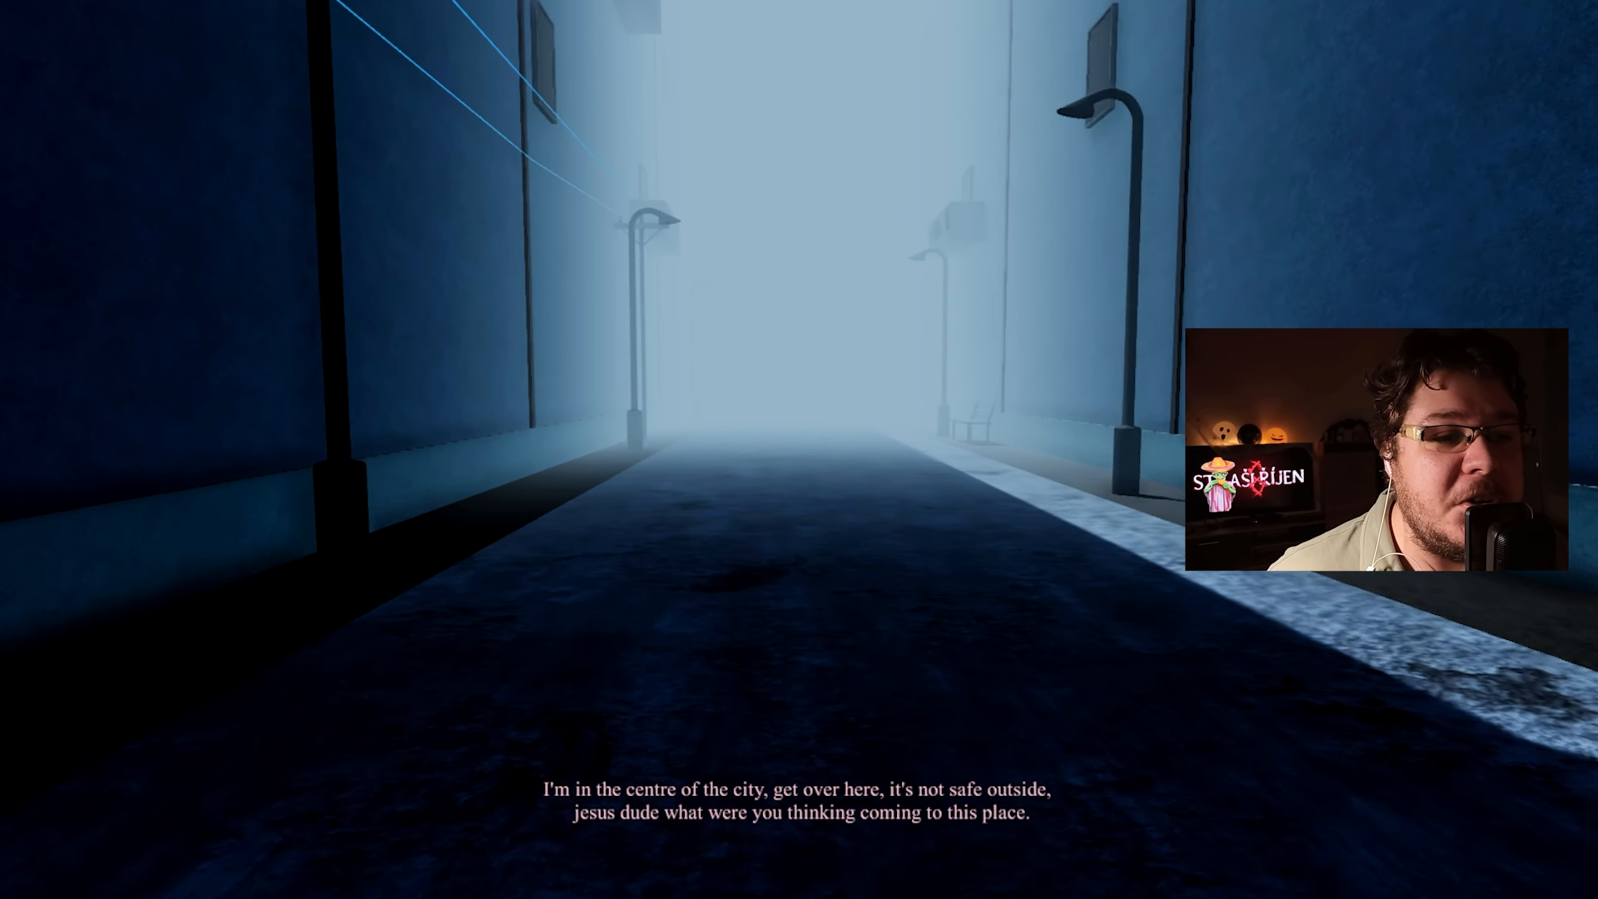
{"action": "mouse_move", "coordinate": [799, 449]}
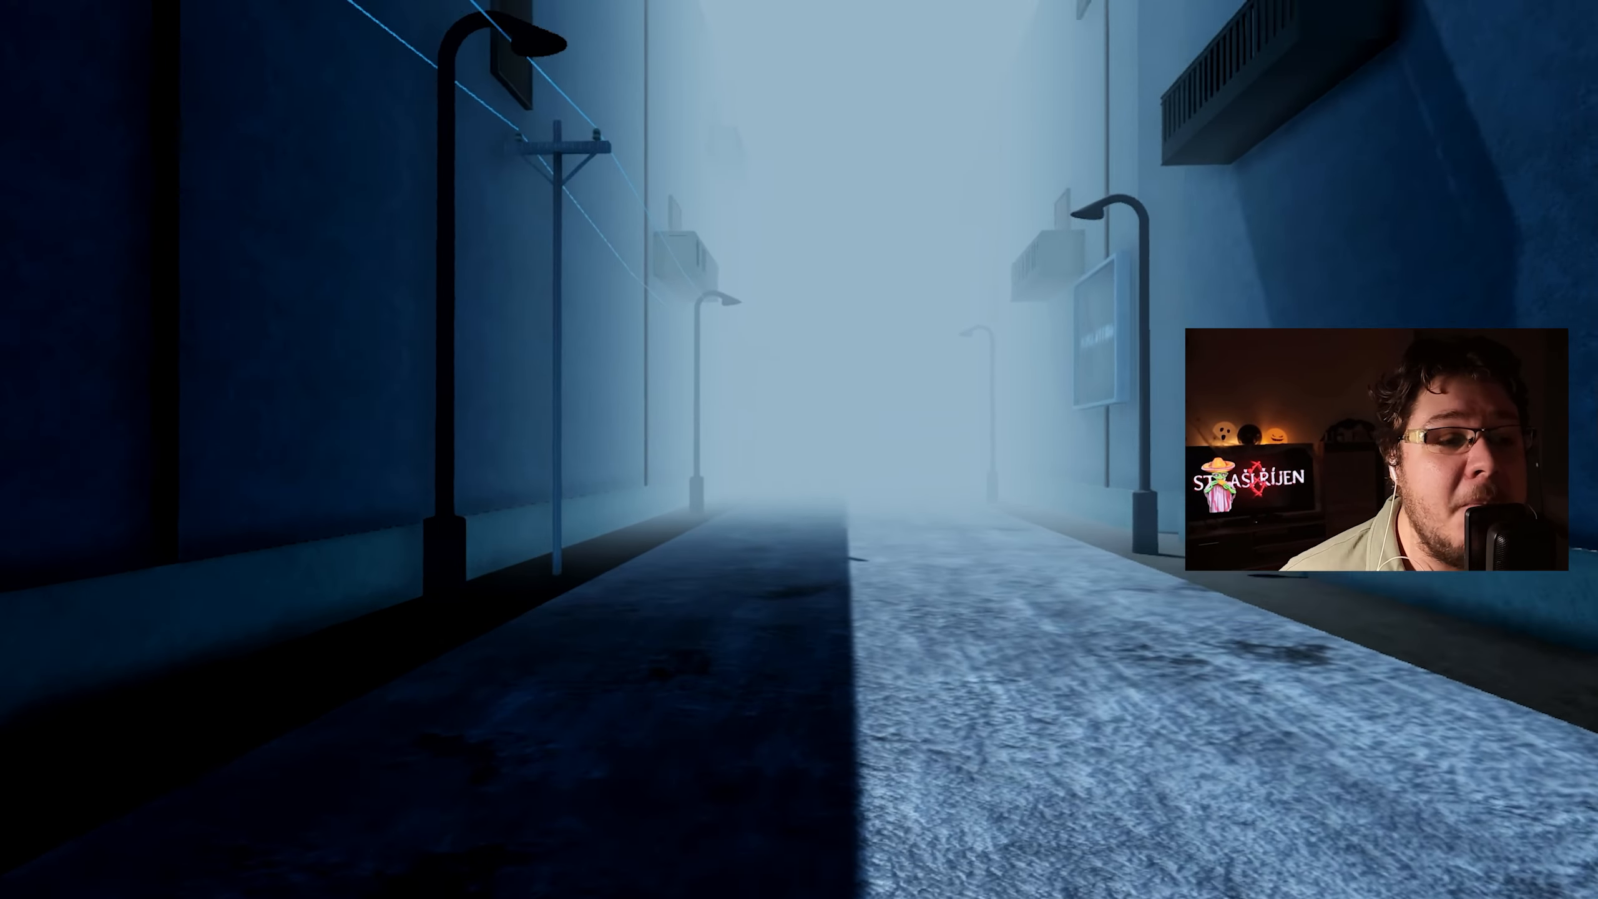
{"action": "key", "text": "w"}
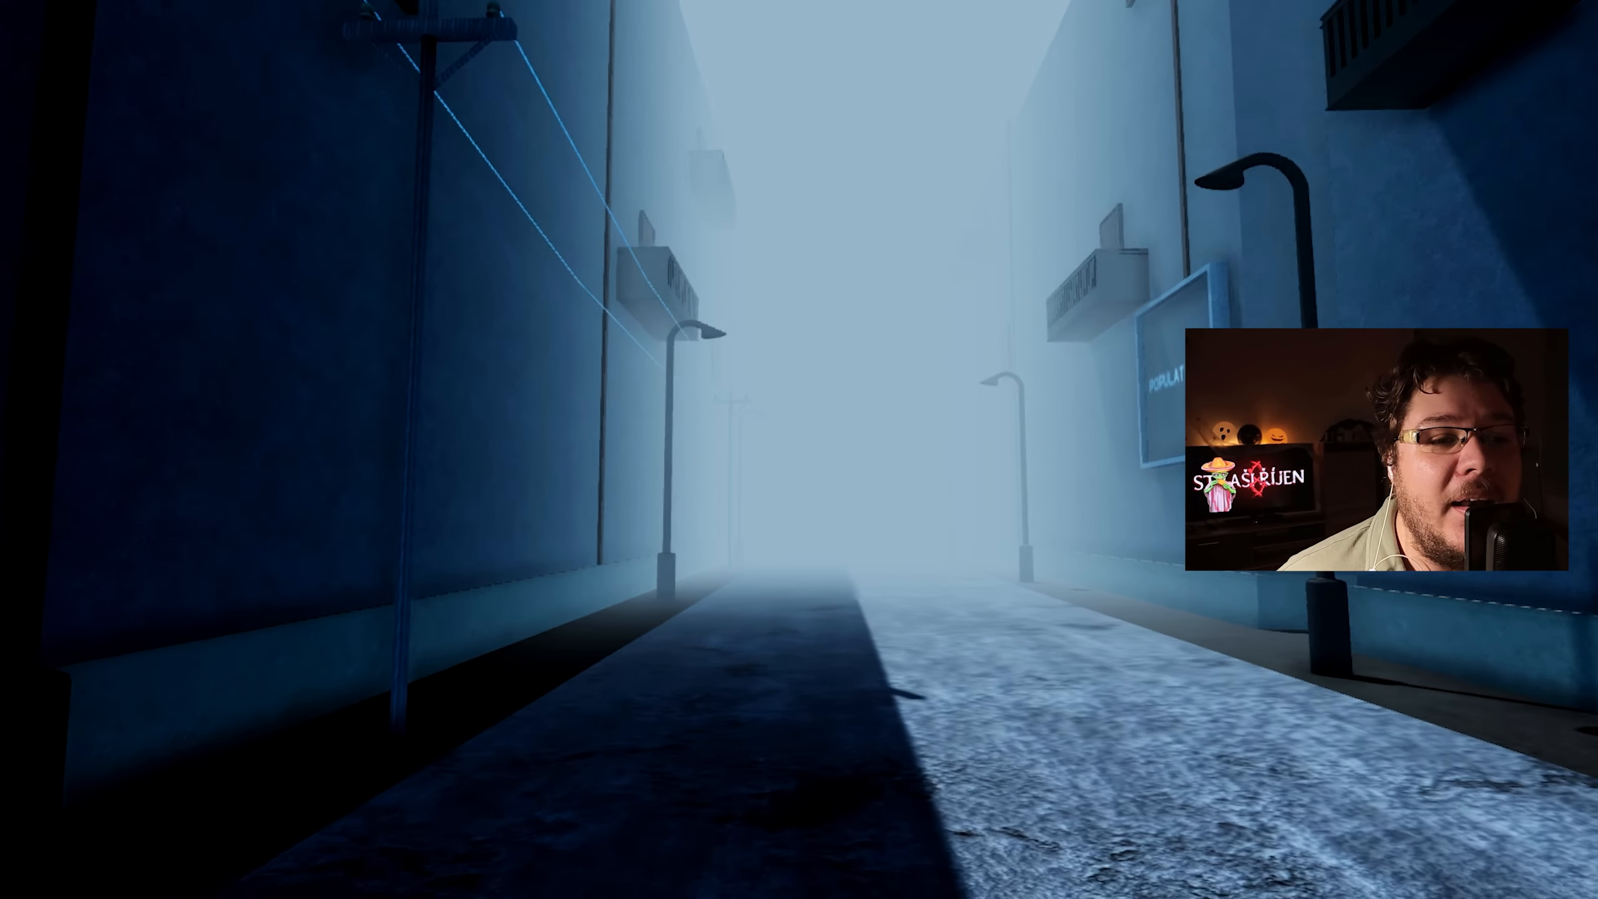
{"action": "key", "text": "w"}
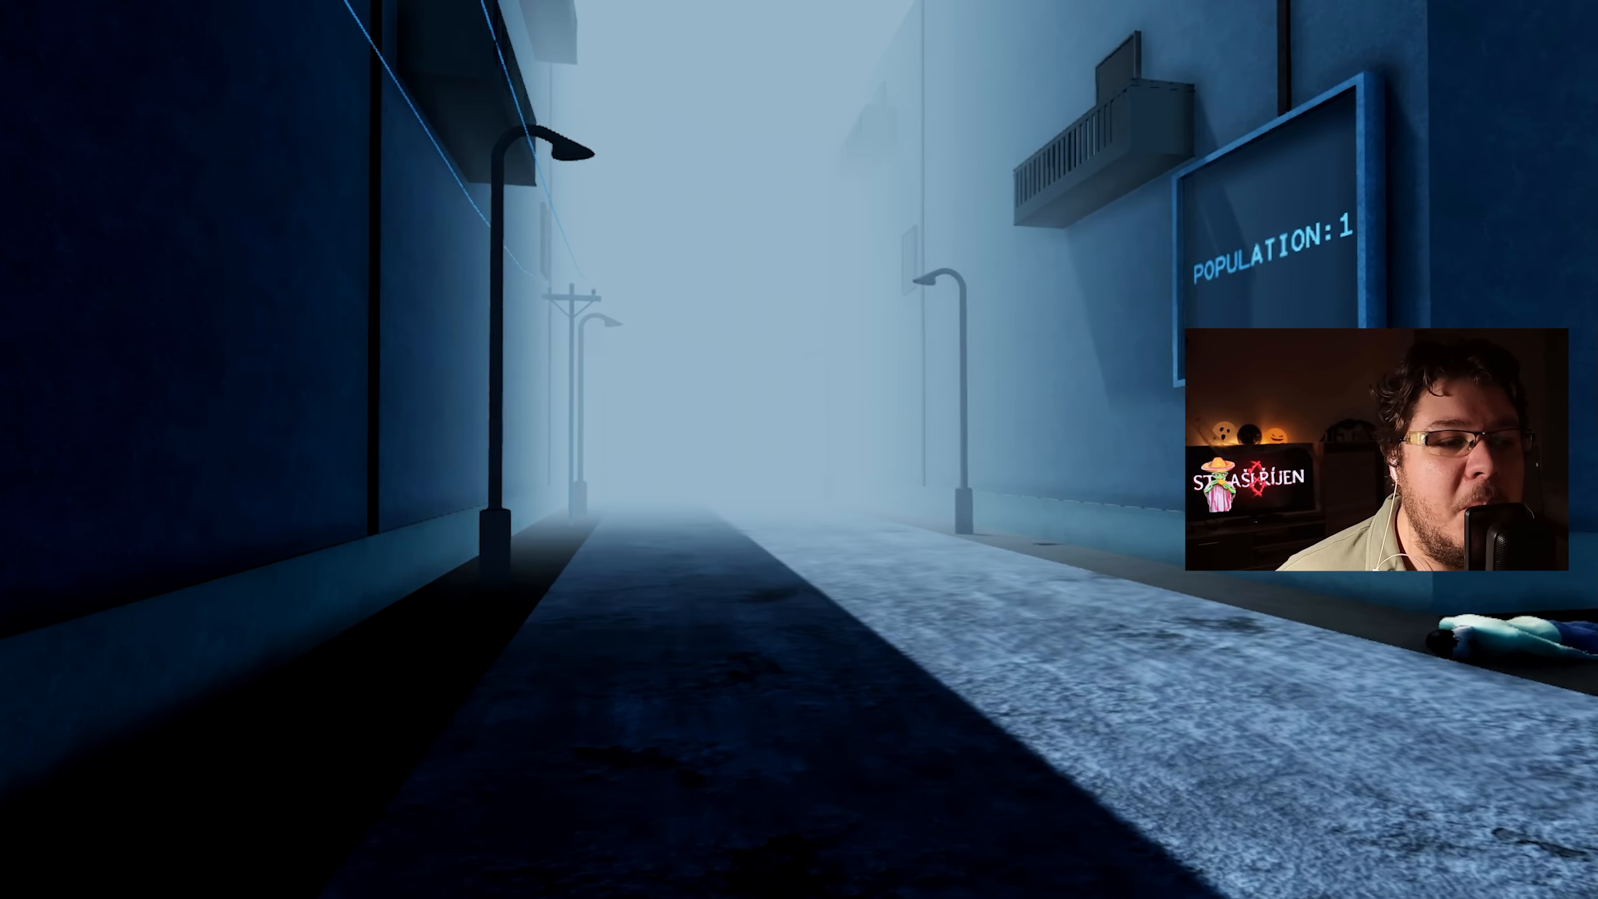
{"action": "mouse_move", "coordinate": [799, 449]}
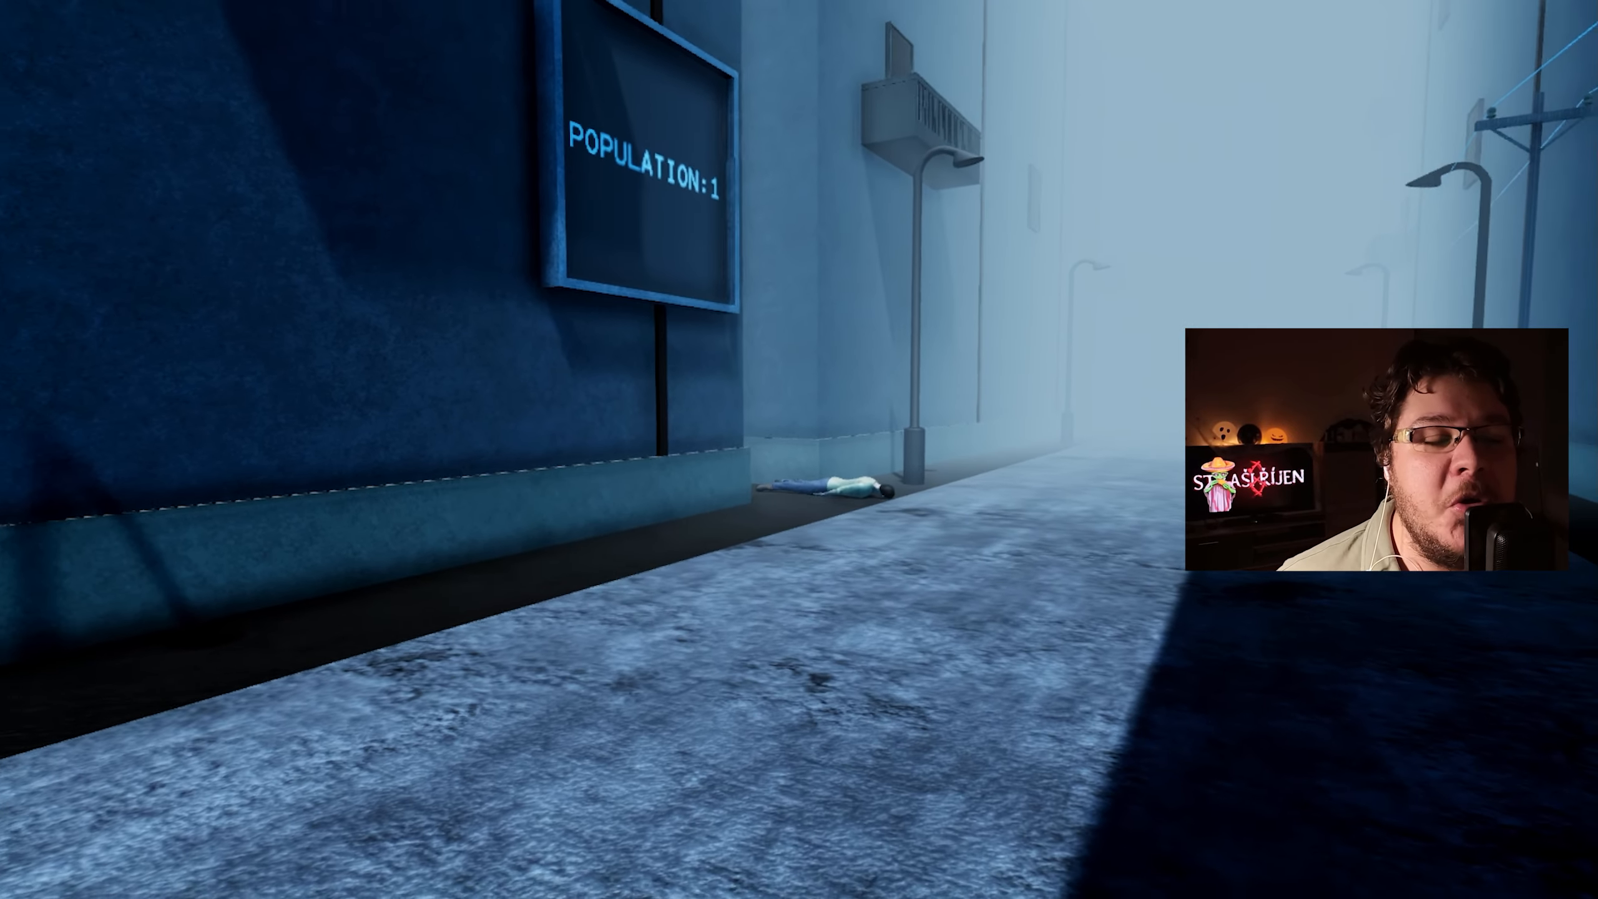
{"action": "mouse_move", "coordinate": [774, 448]}
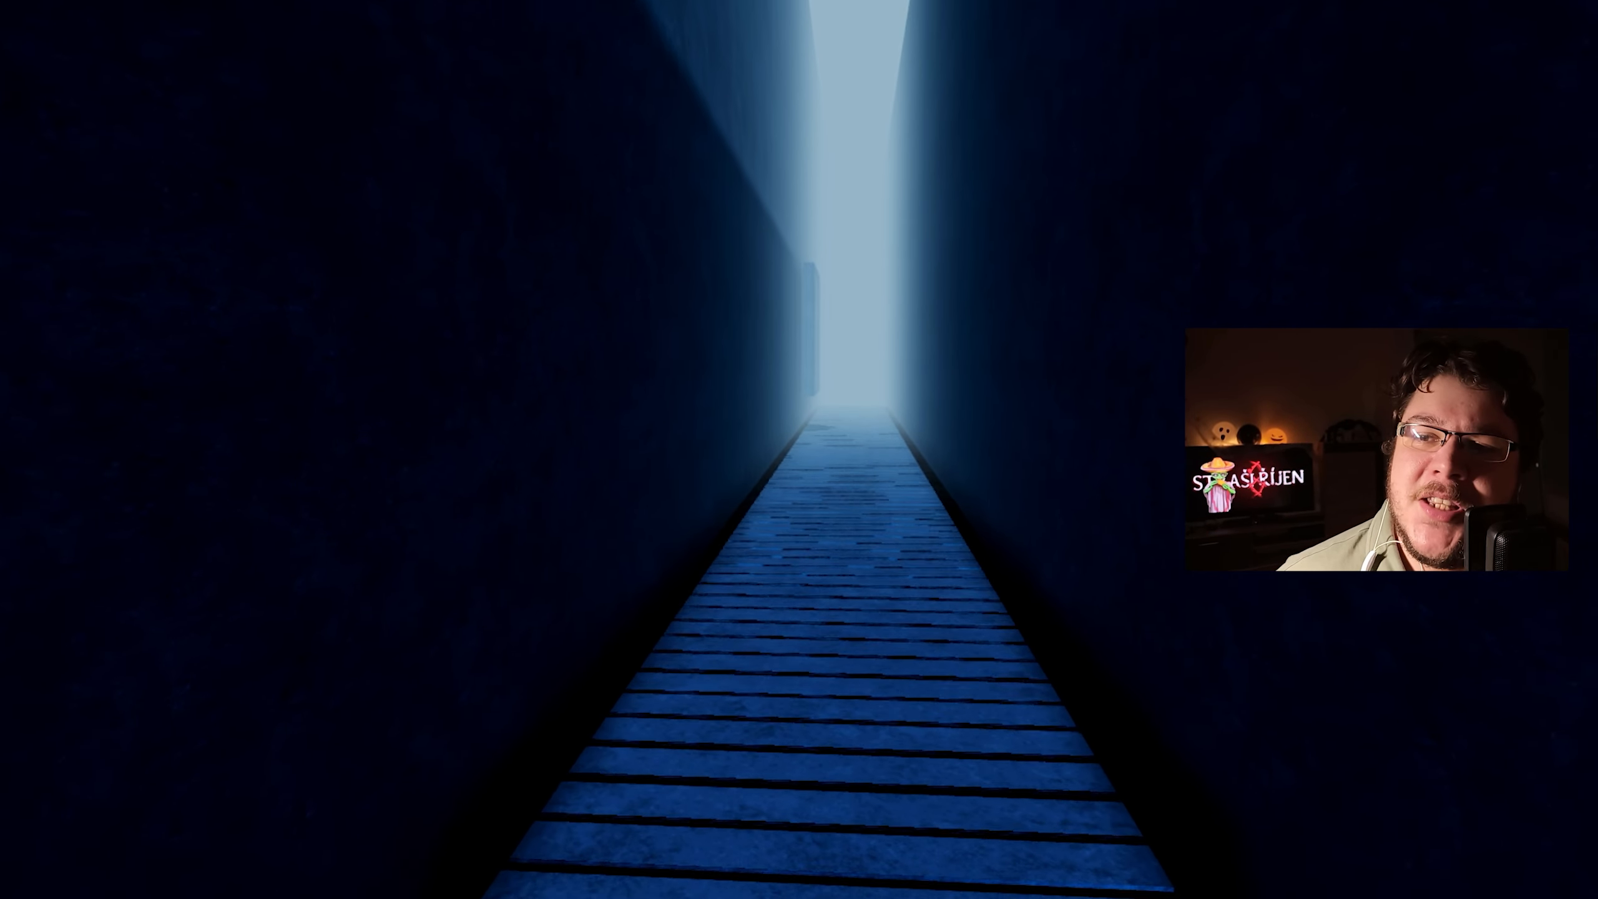
Follow the plank walkway toward the light, then descend the stairs to the street.
{"action": "key", "text": "w"}
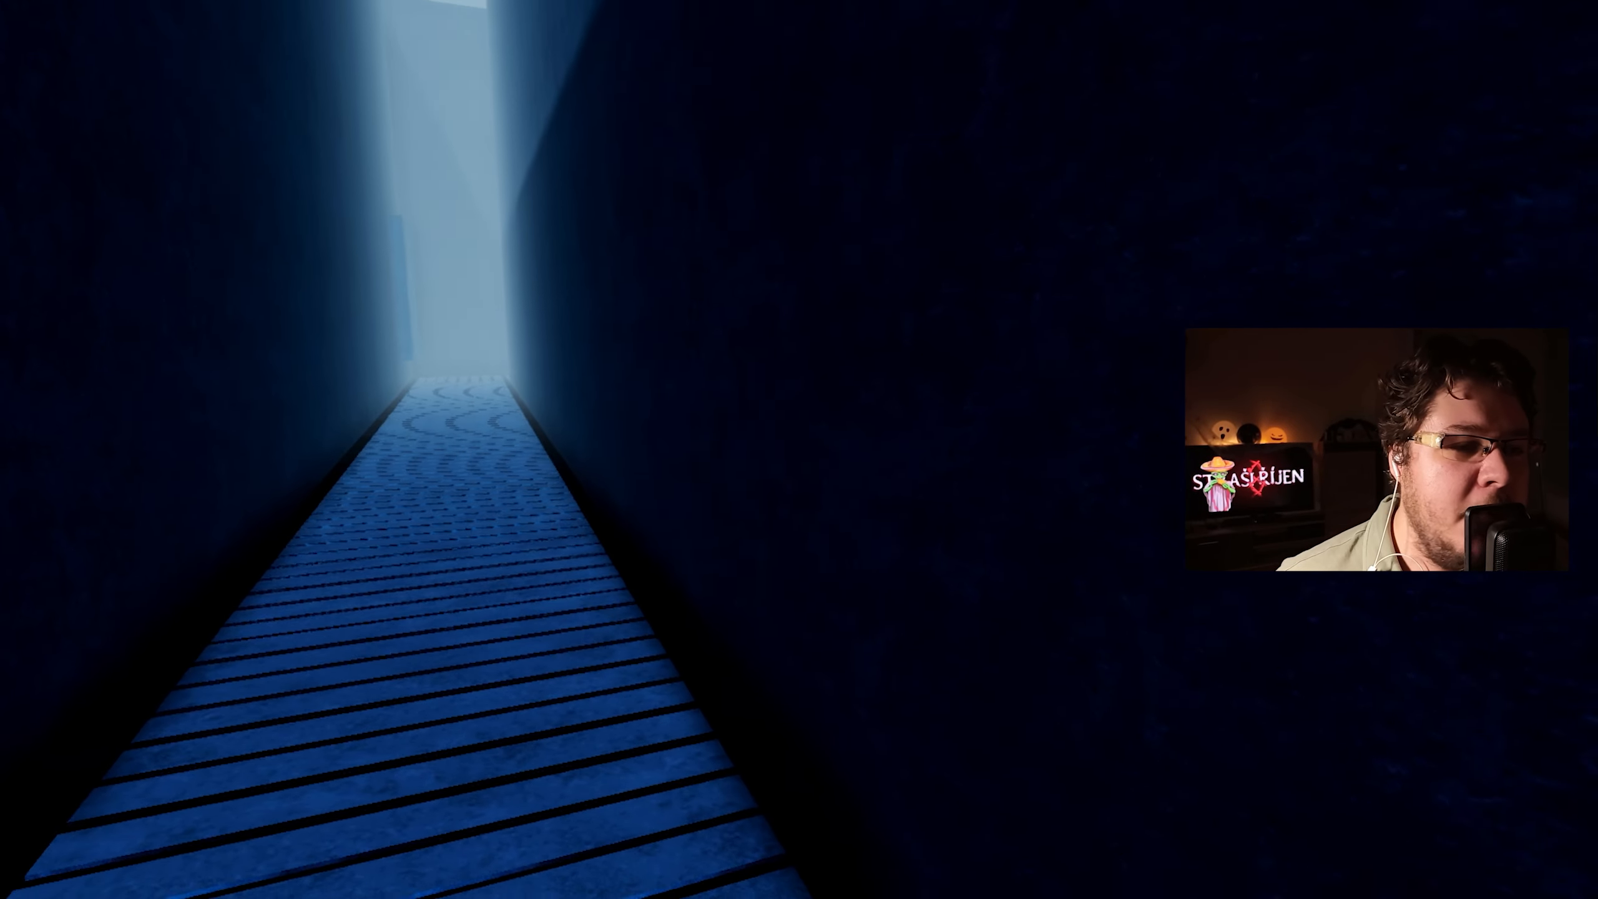
{"action": "key", "text": "w"}
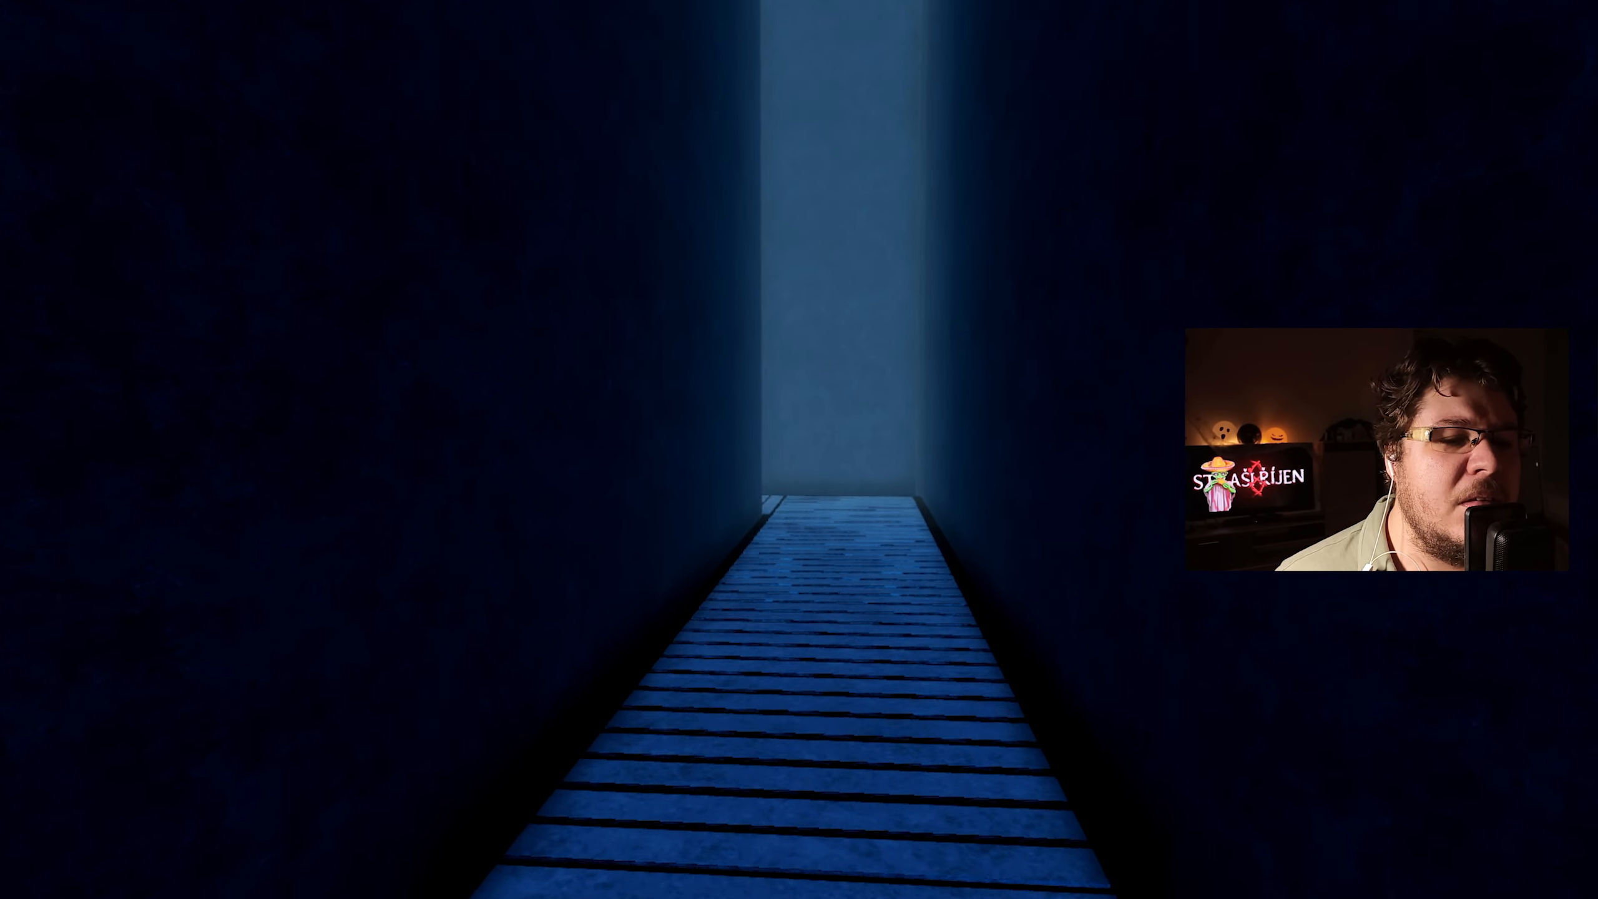
{"action": "key", "text": "w"}
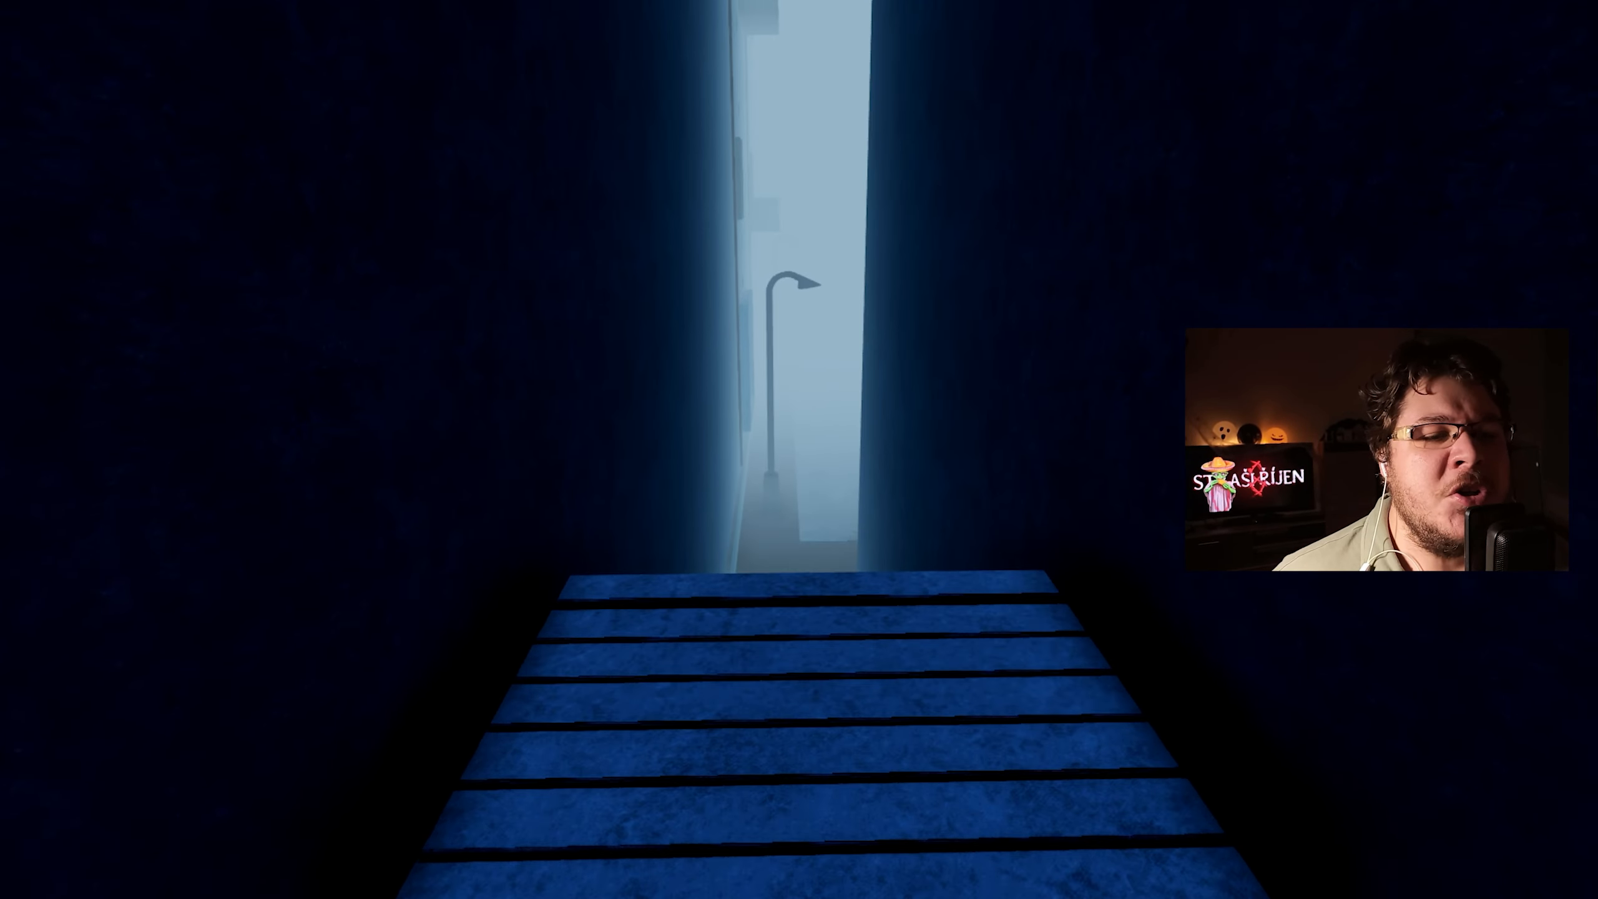
{"action": "key", "text": "w"}
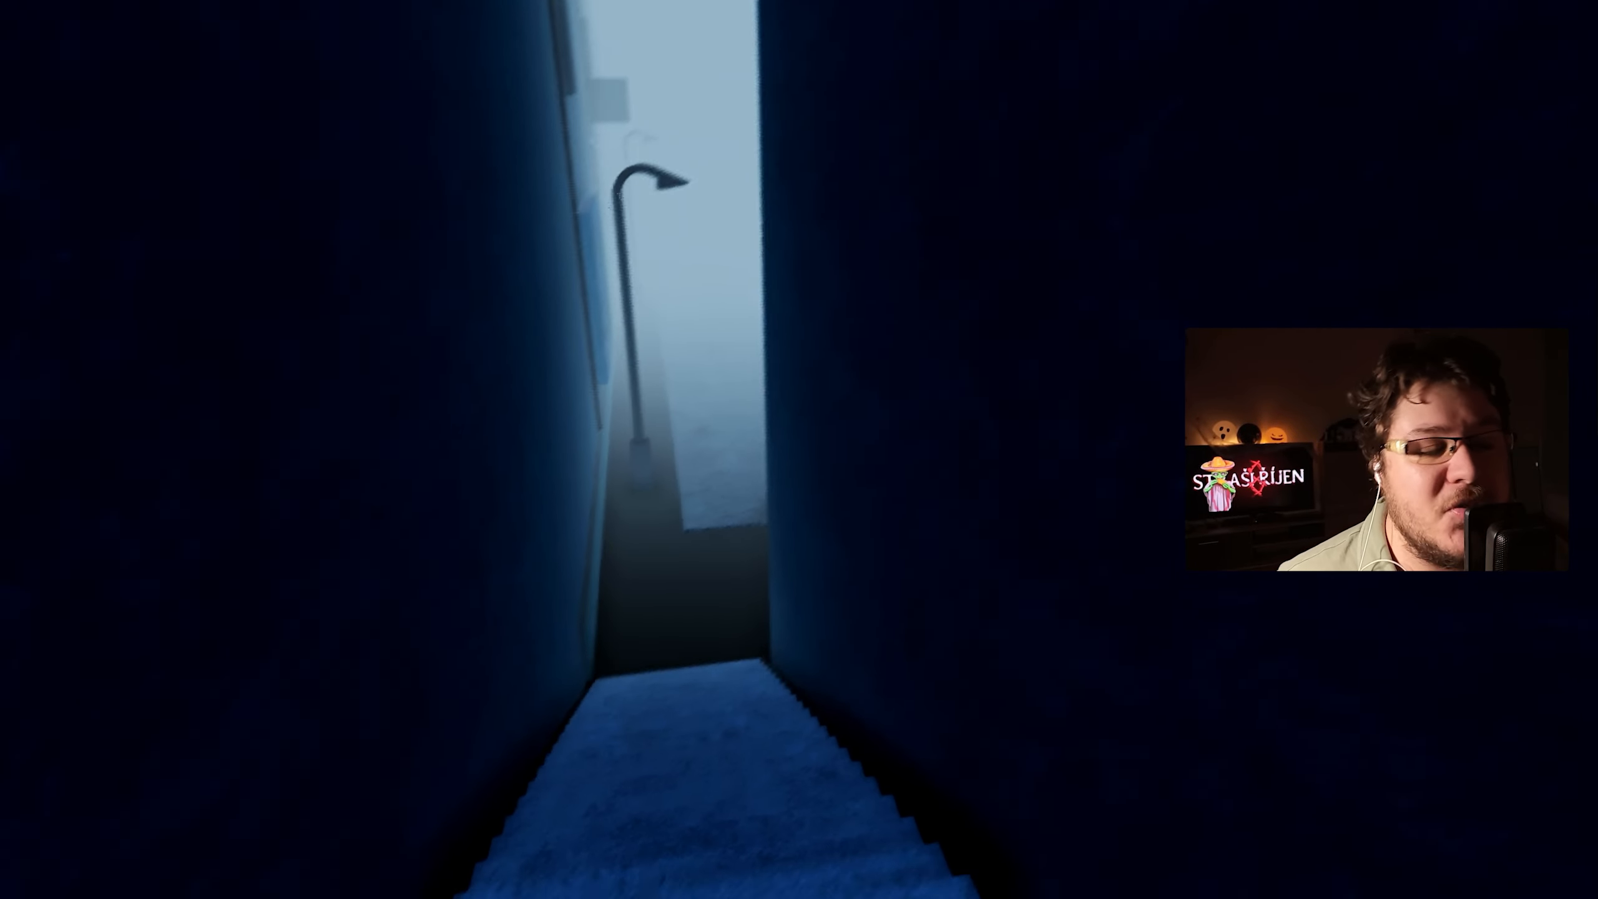
{"action": "key", "text": "w"}
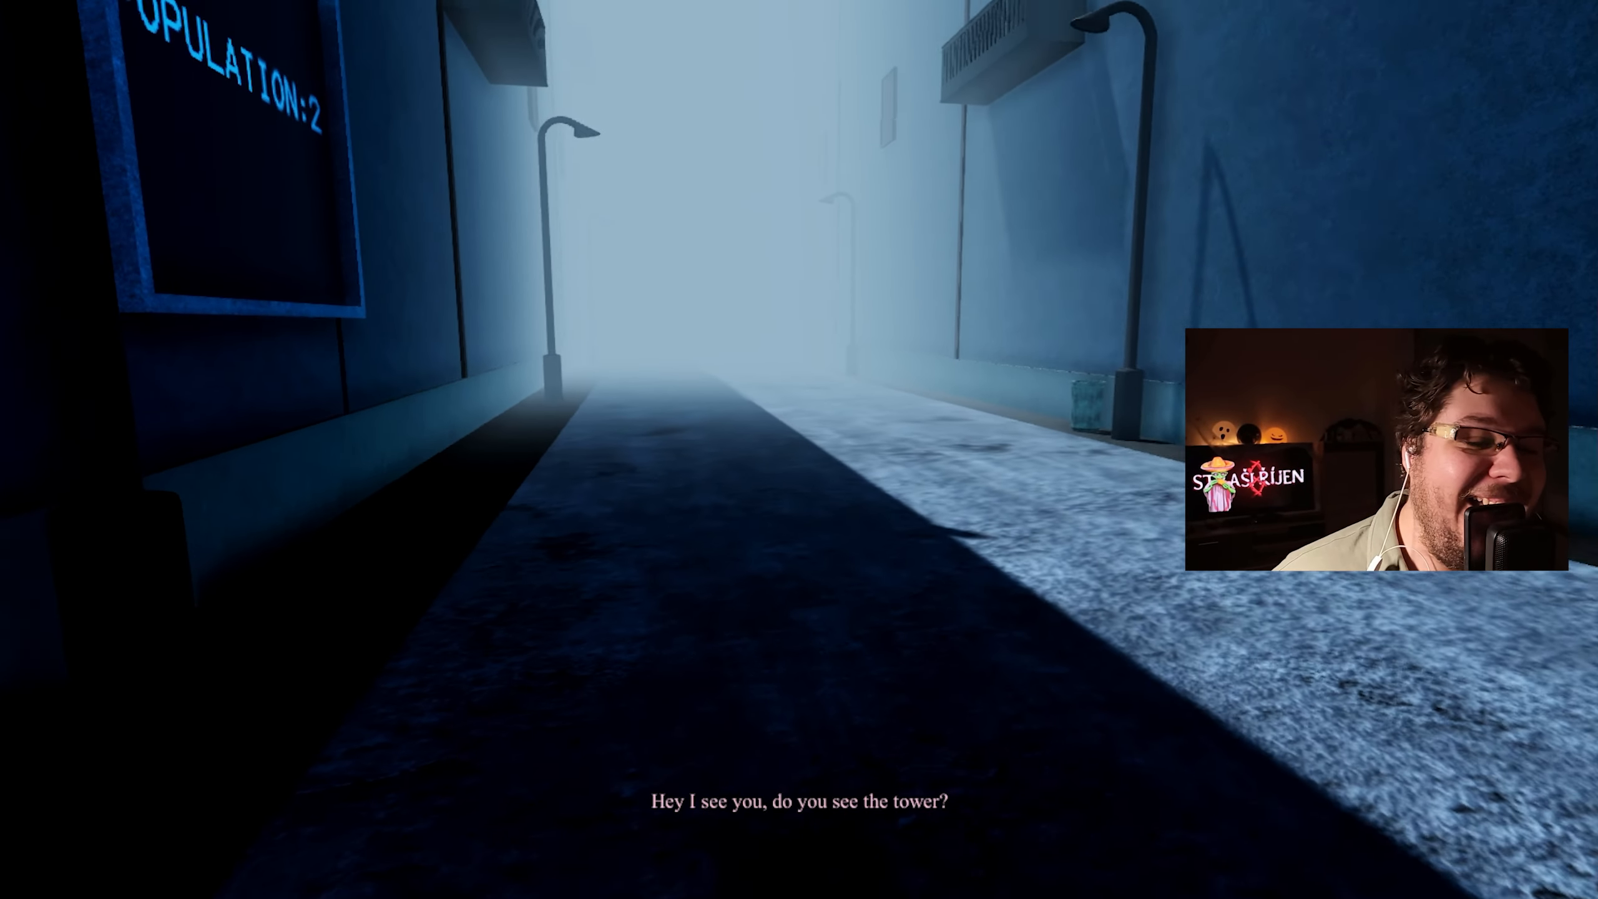
Walk down the night street toward the glowing tower.
{"action": "key", "text": "w"}
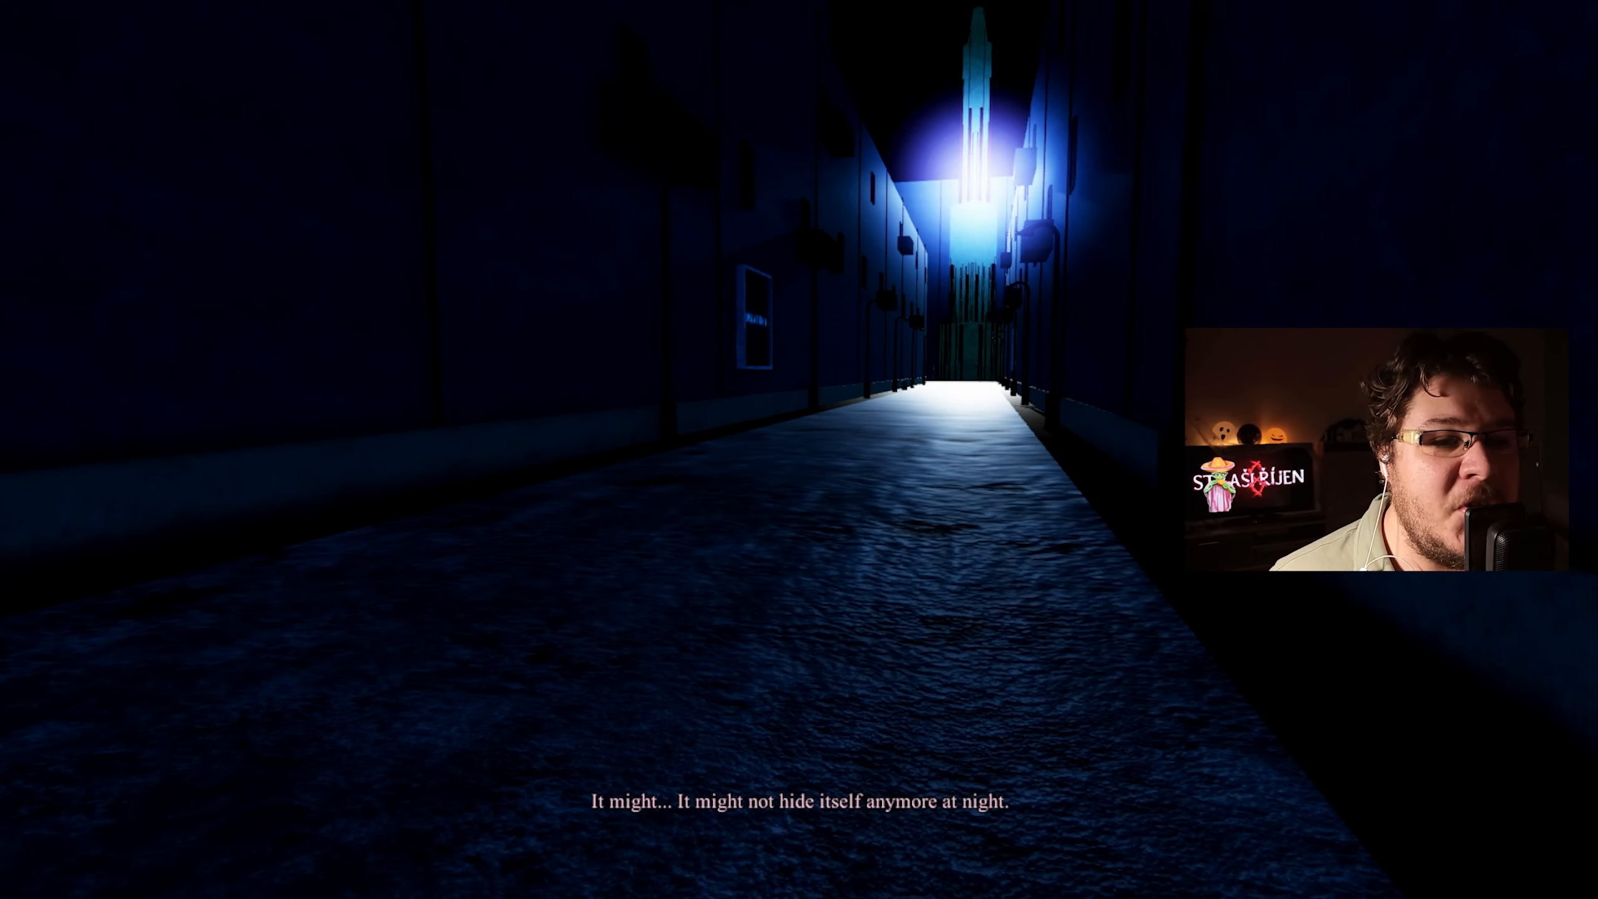
{"action": "key", "text": "w"}
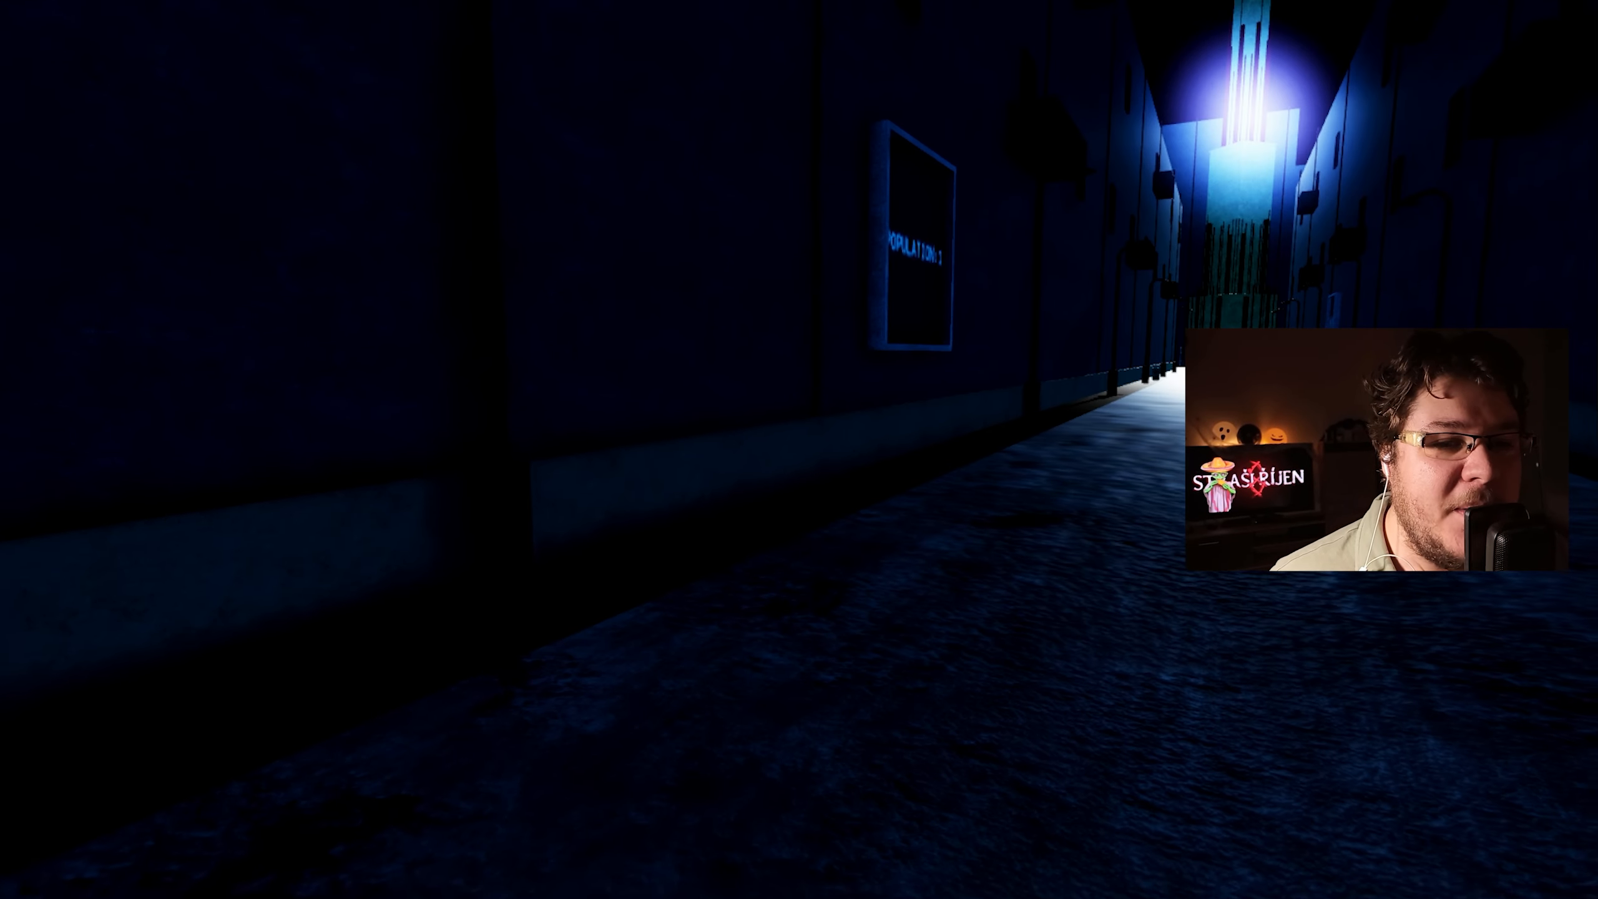
{"action": "mouse_move", "coordinate": [799, 449]}
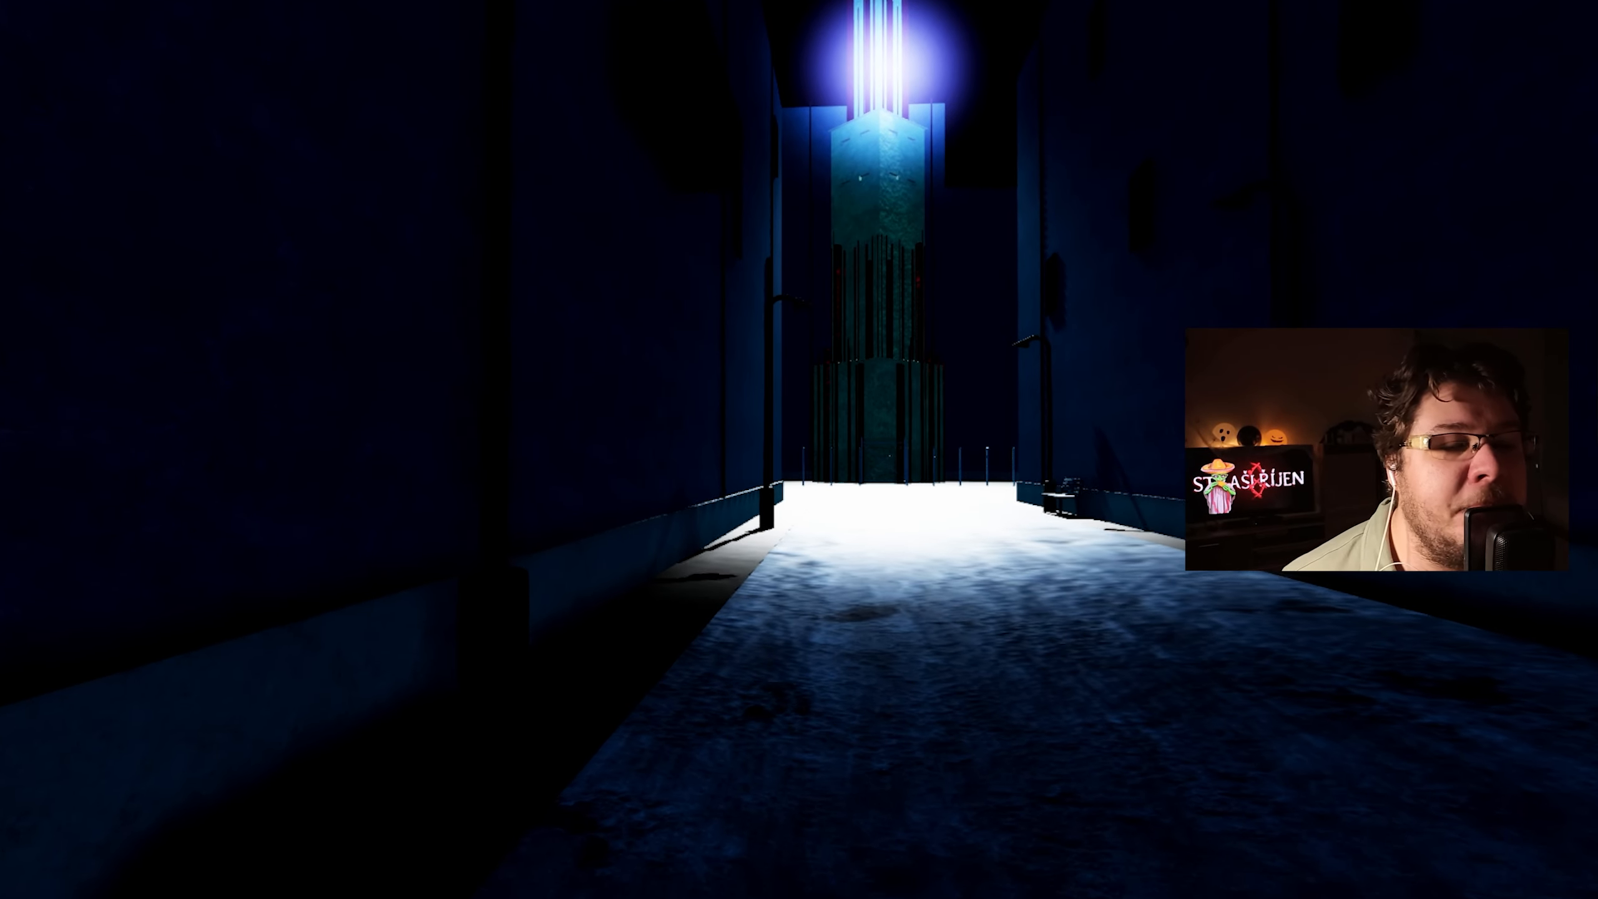
Enter the square before the tower, then walk back along the dark street.
{"action": "key", "text": "w"}
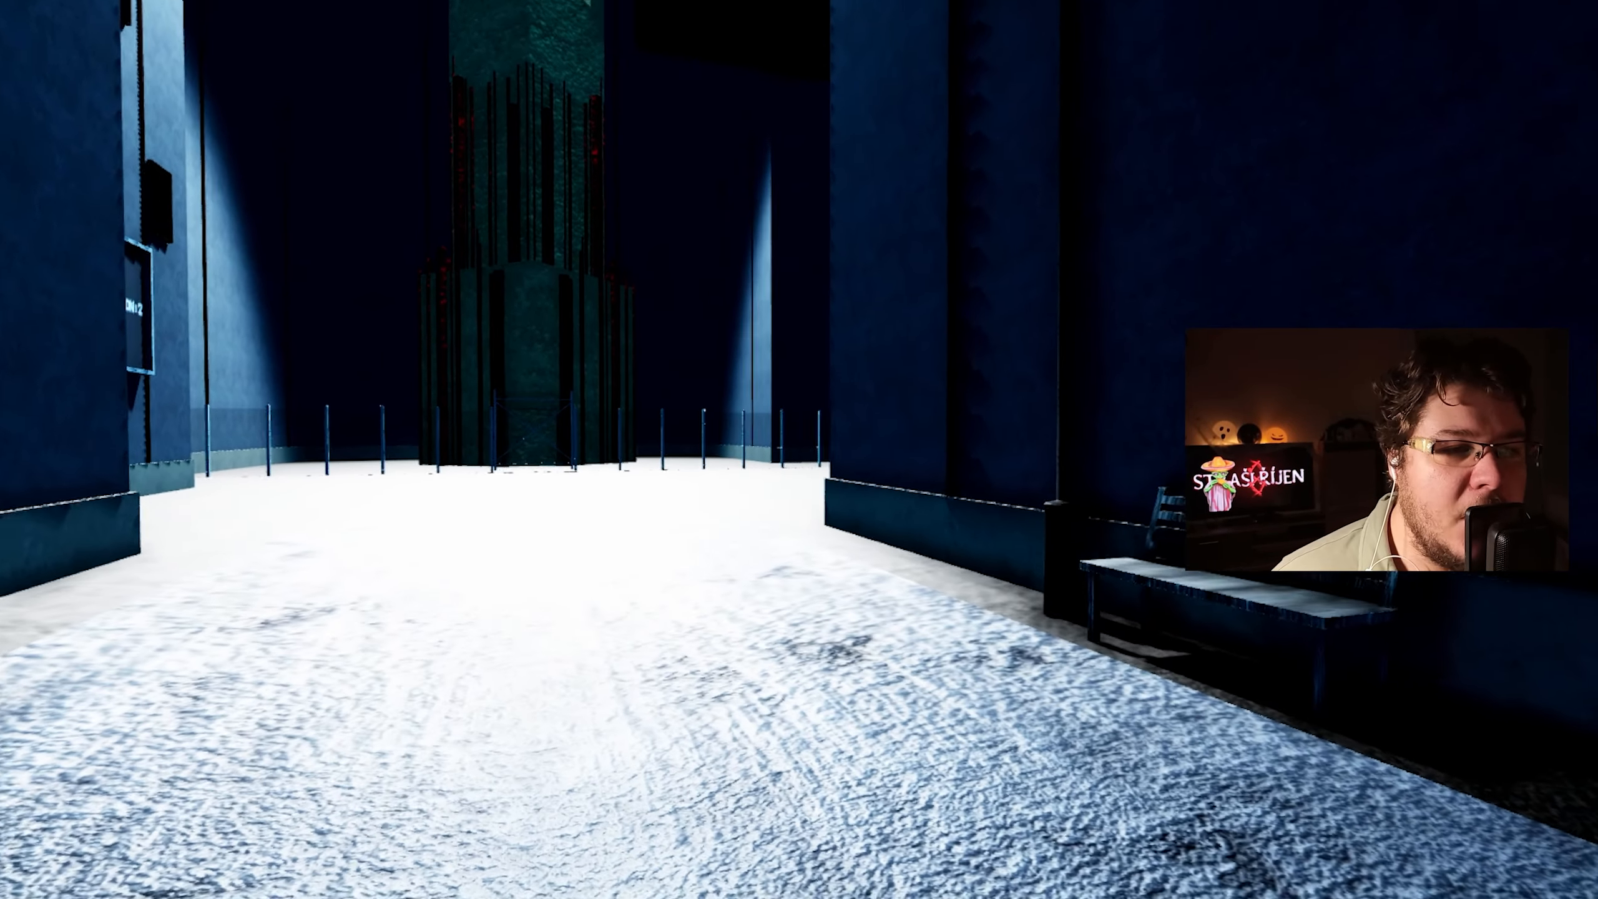
{"action": "mouse_move", "coordinate": [799, 449]}
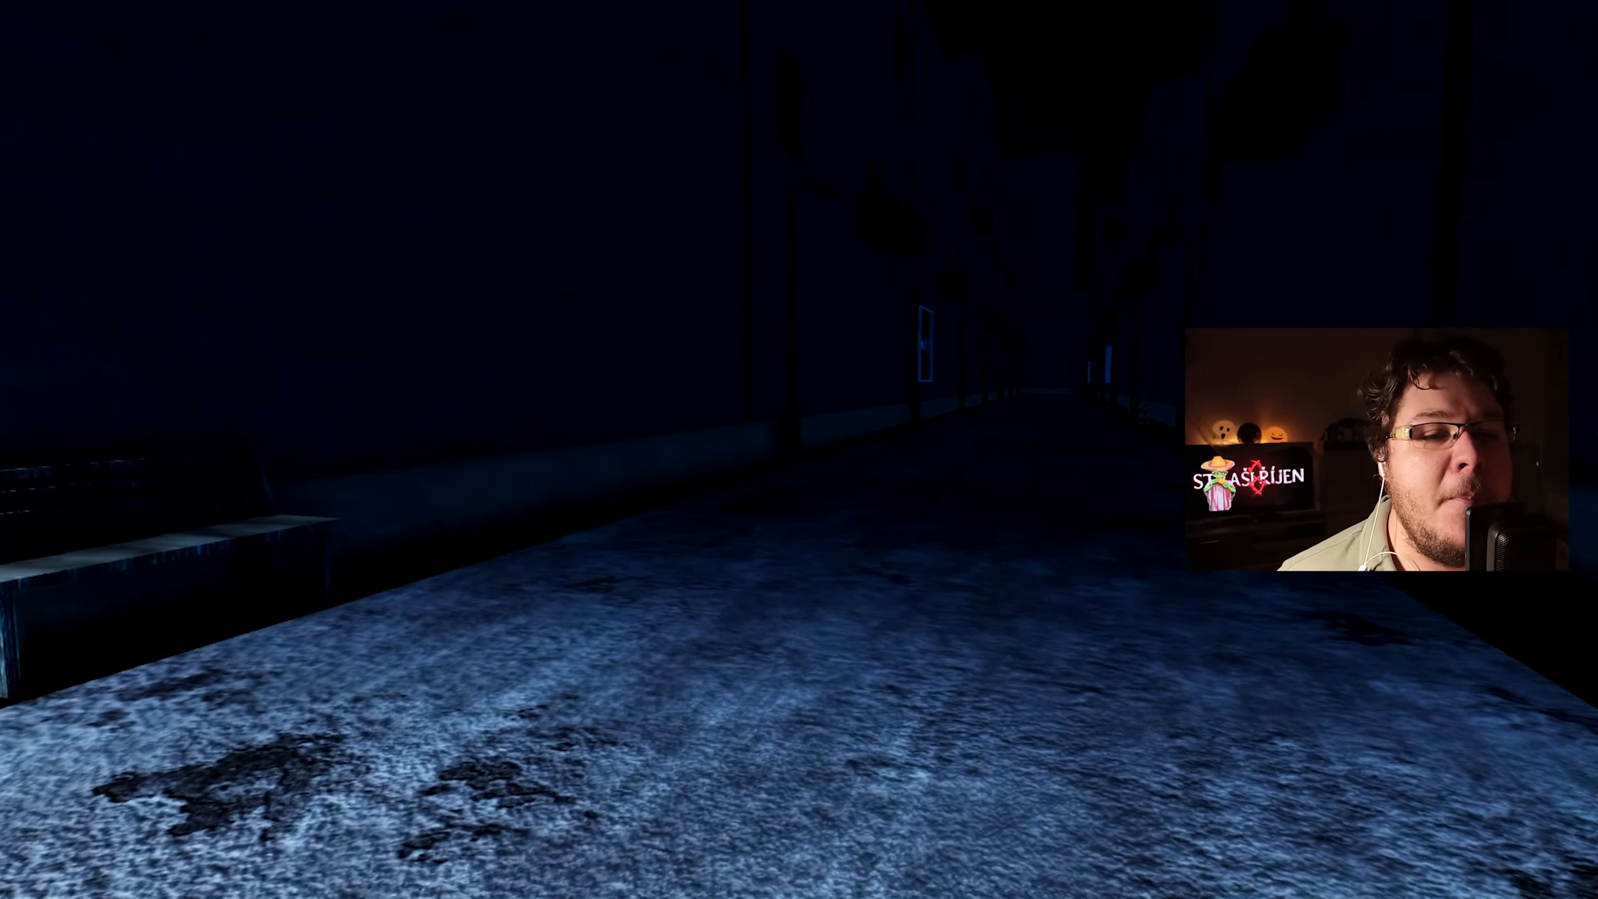
{"action": "key", "text": "w"}
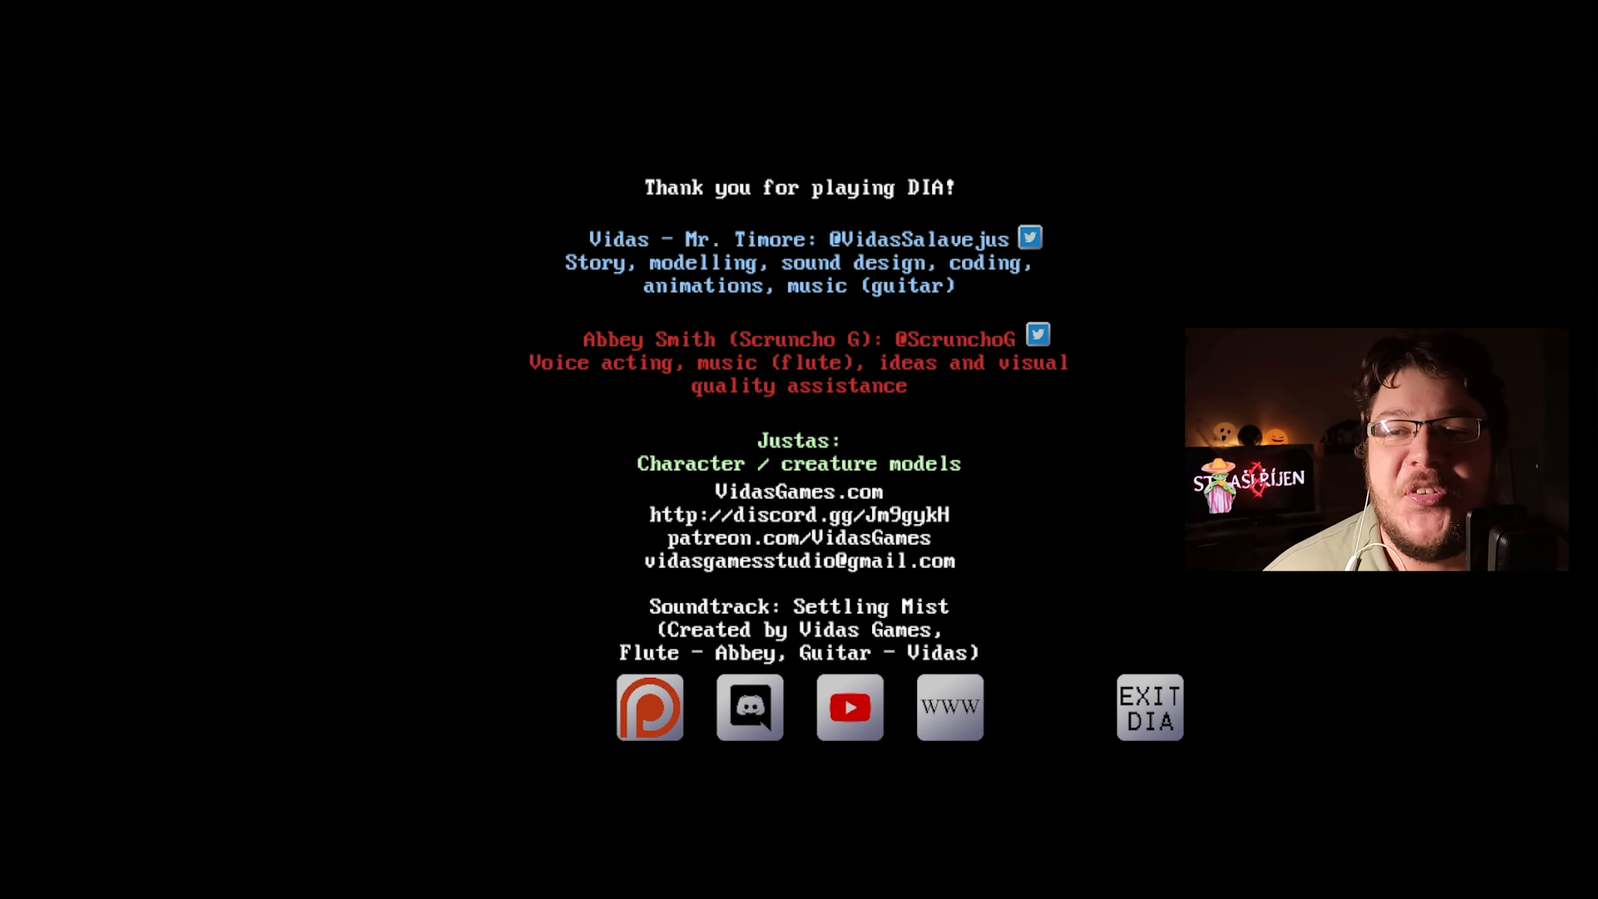
{"action": "mouse_move", "coordinate": [1154, 318]}
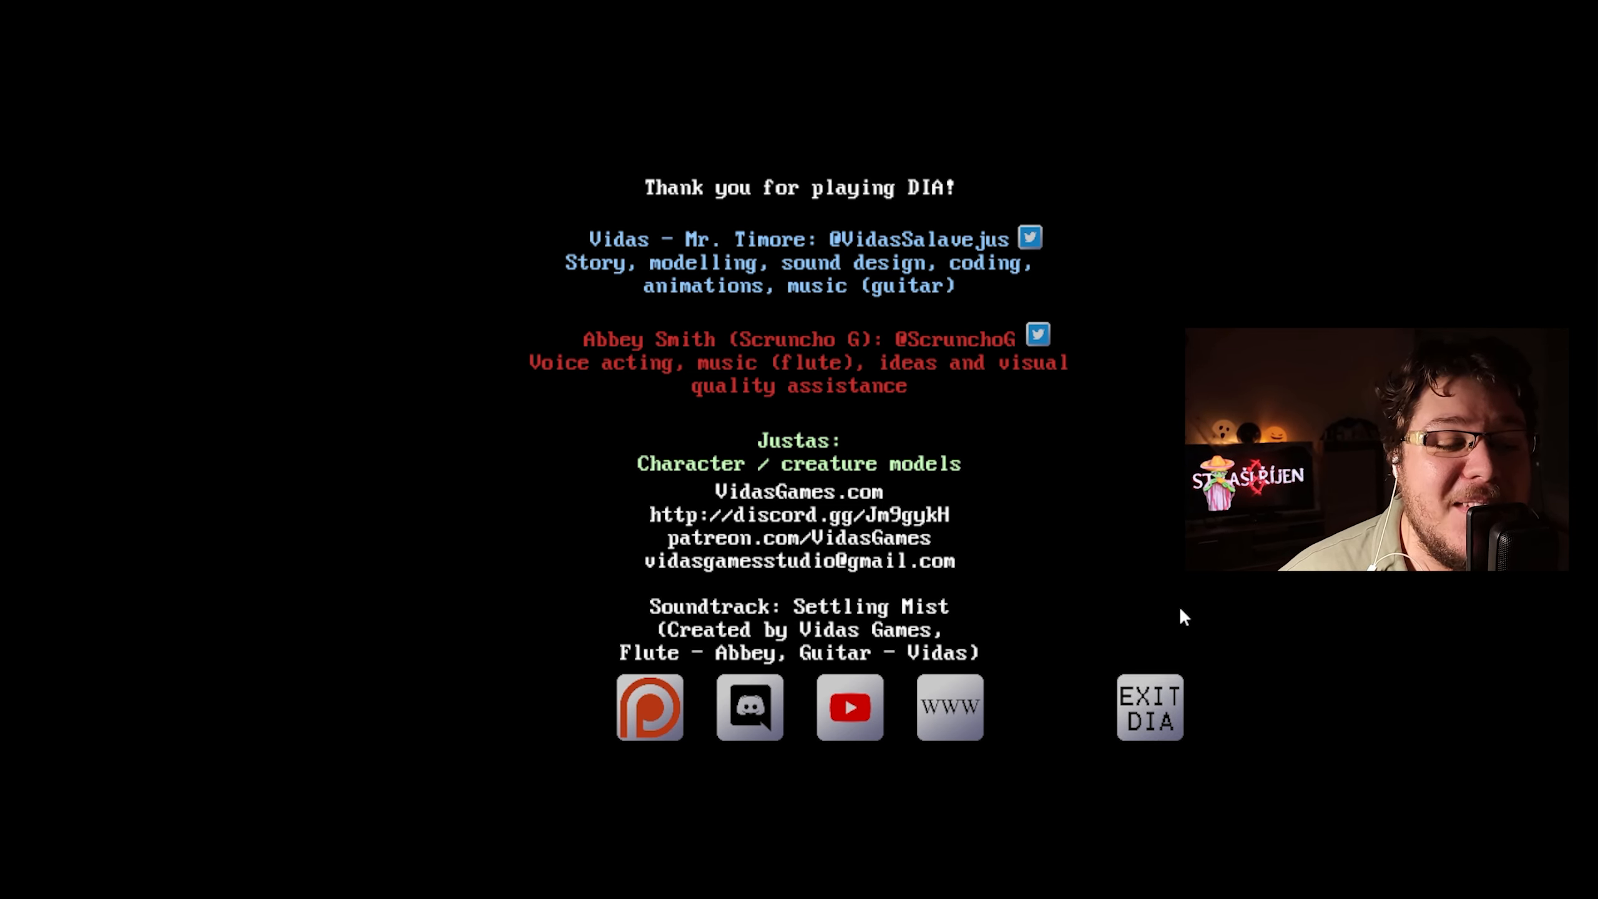
{"action": "mouse_move", "coordinate": [1129, 801]}
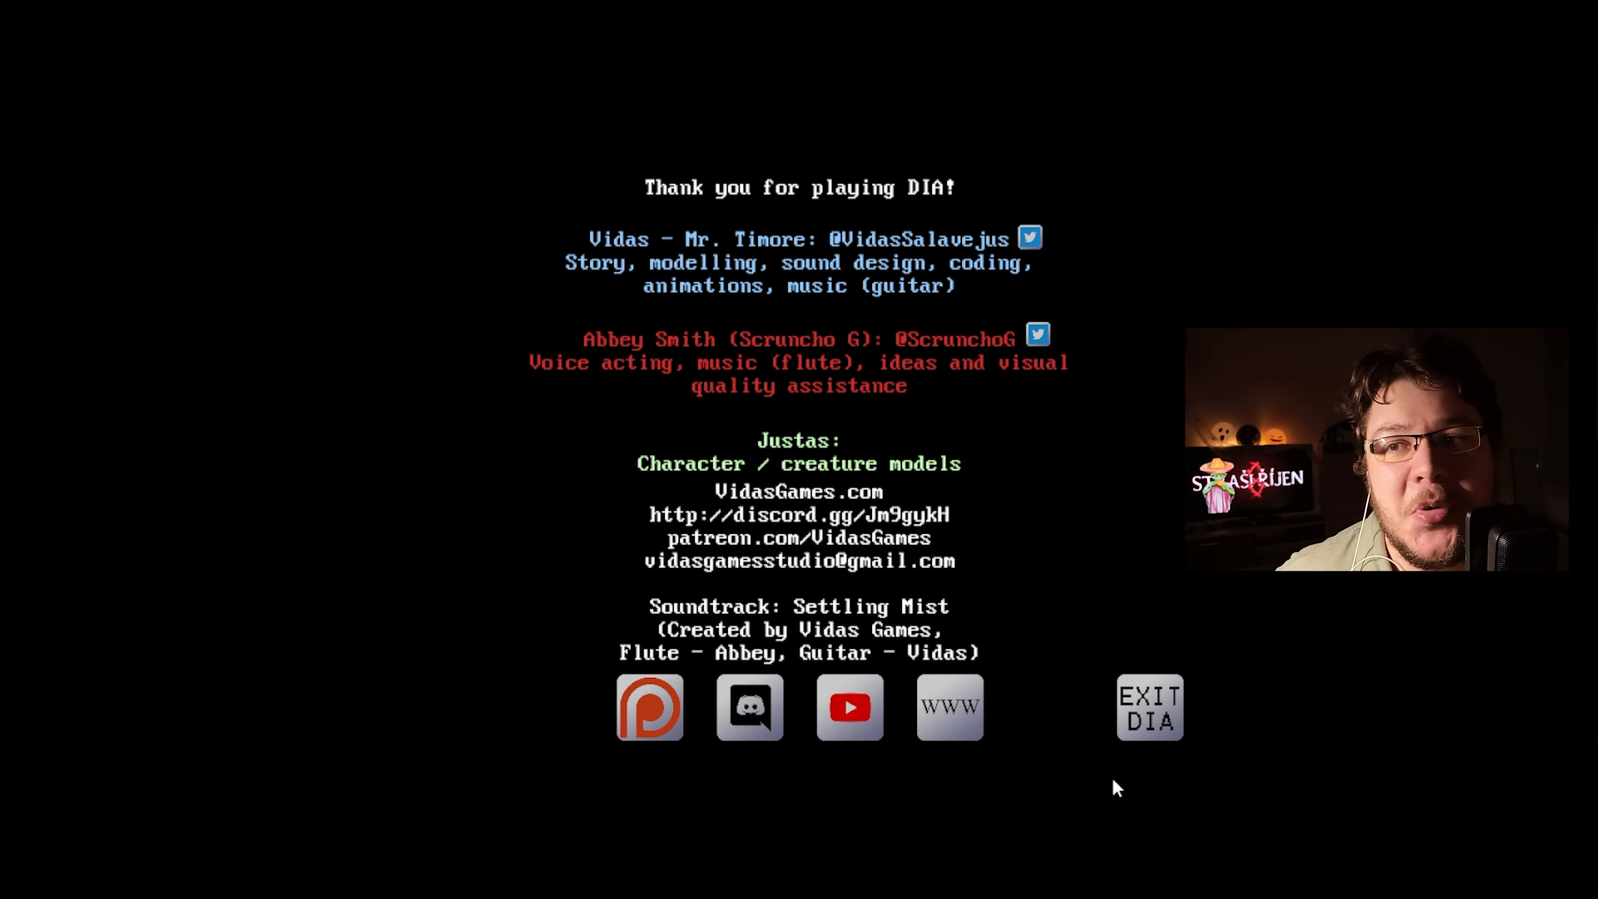
{"action": "mouse_move", "coordinate": [1156, 560]}
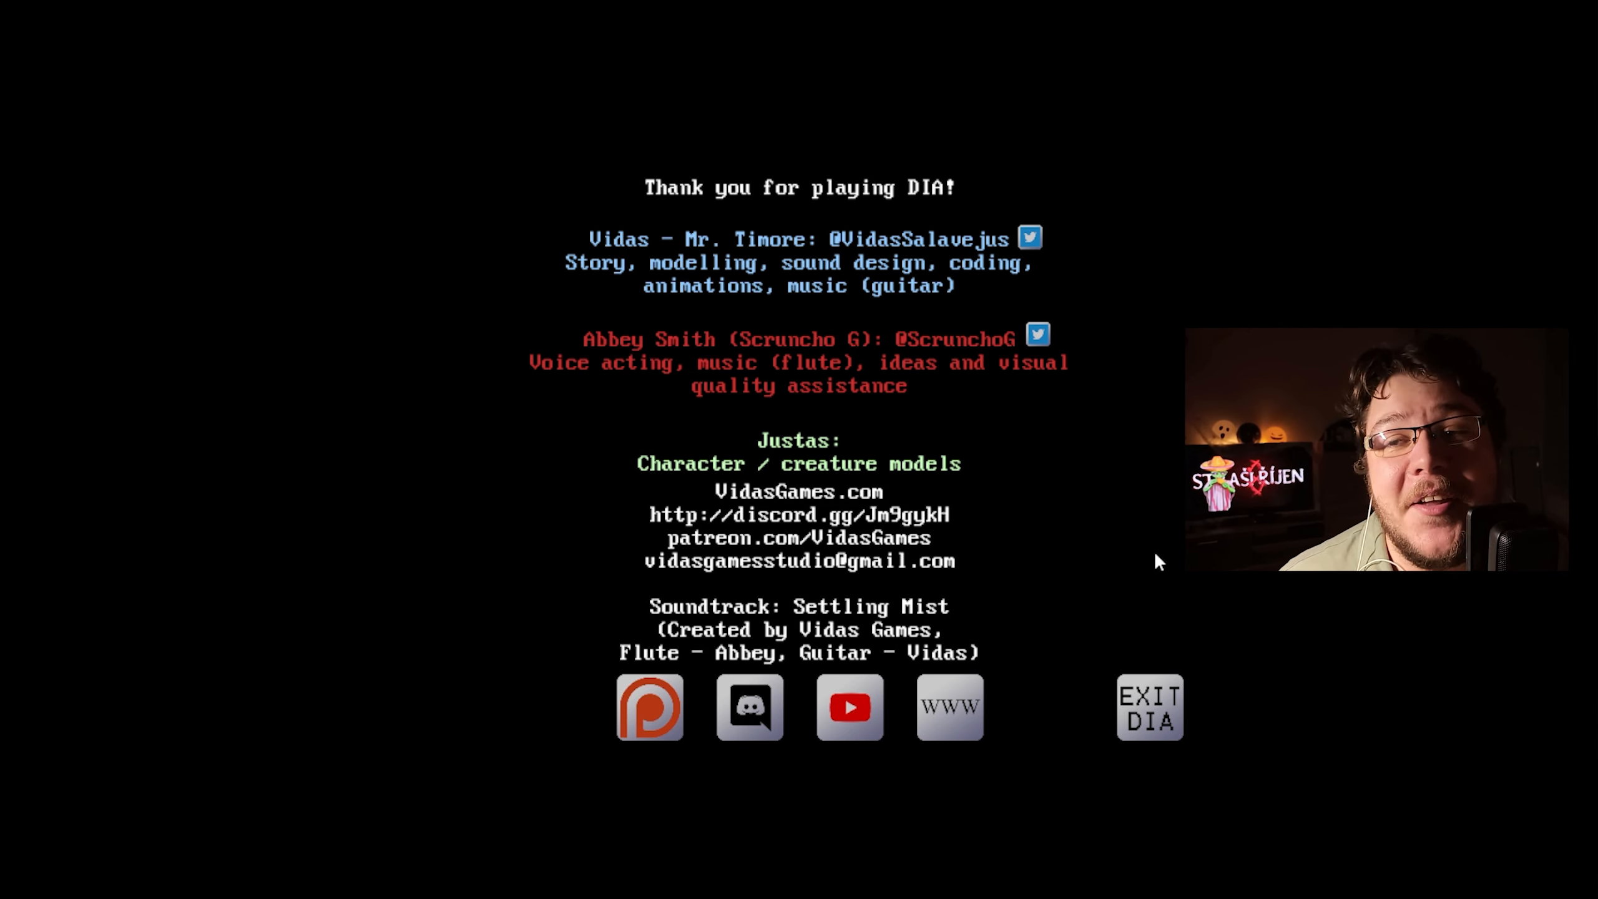